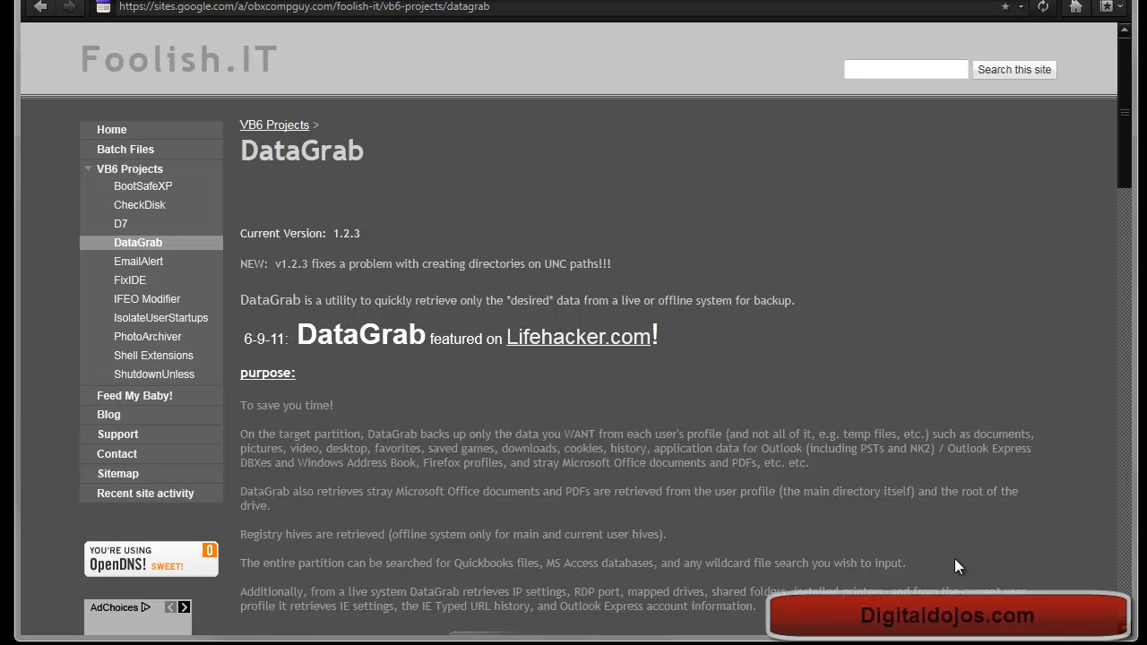
mouse_move(965, 442)
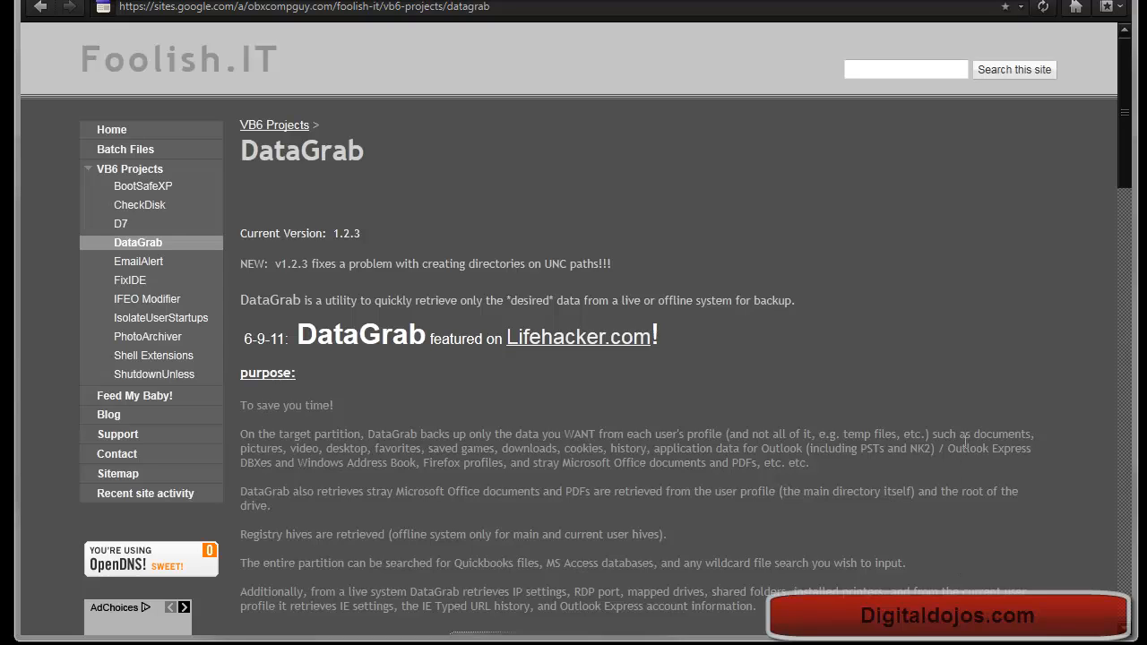
mouse_move(967, 424)
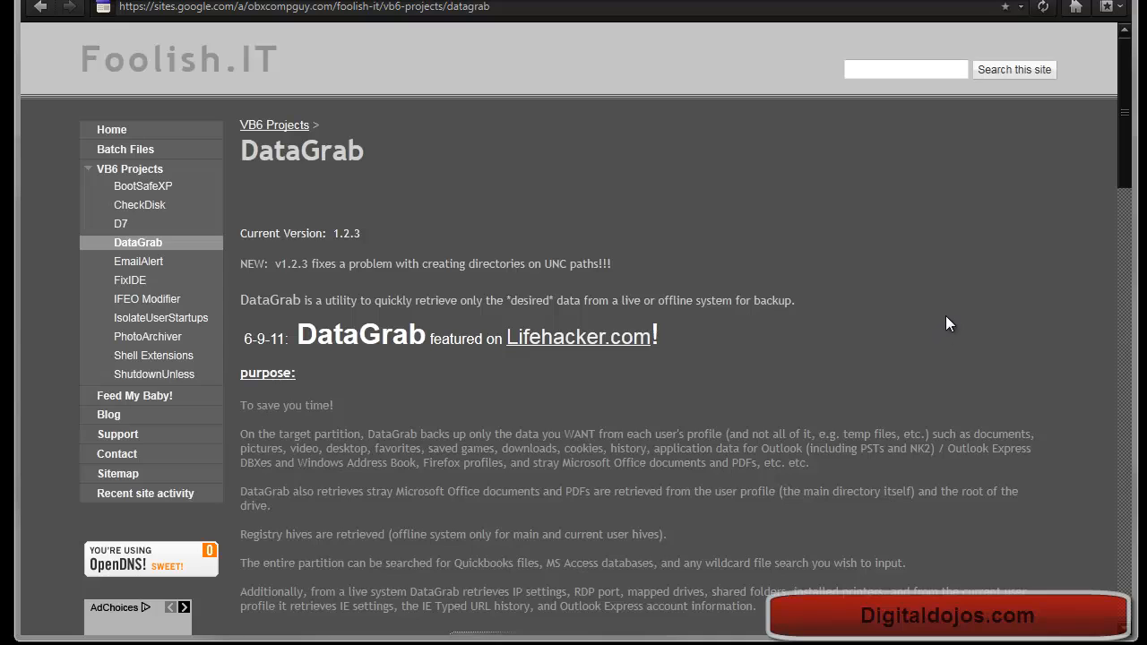
mouse_move(502, 468)
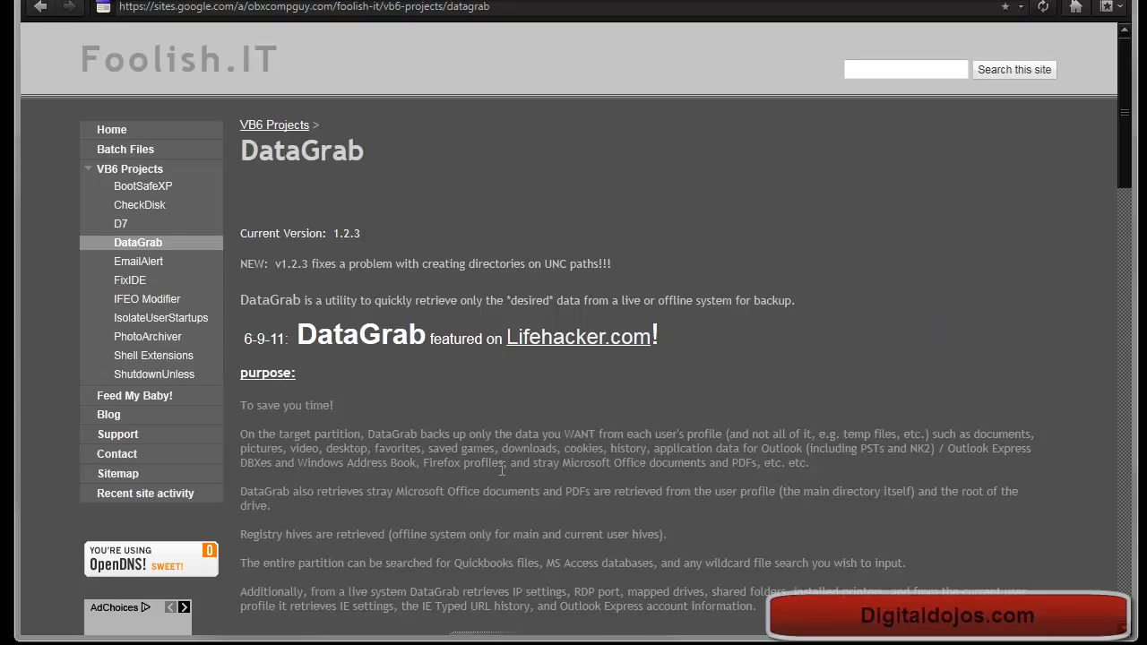
mouse_move(496, 483)
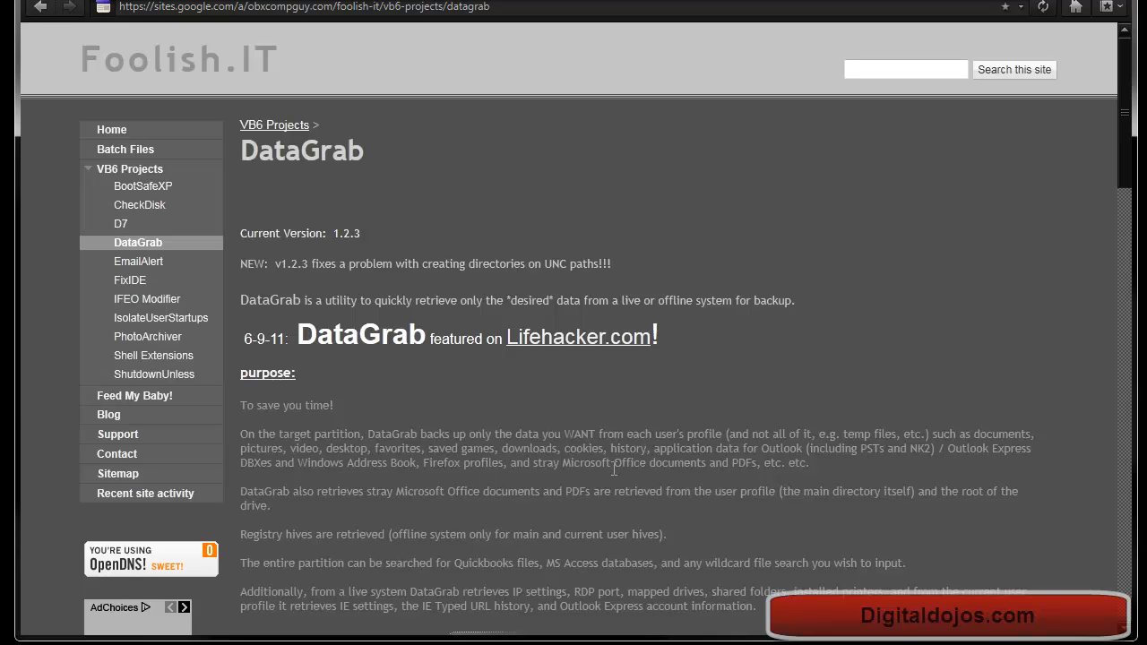
Step: Scroll past the showcase video to the DataGrab usage section on copy modes and Unstoppable Copier
scroll("down", 3)
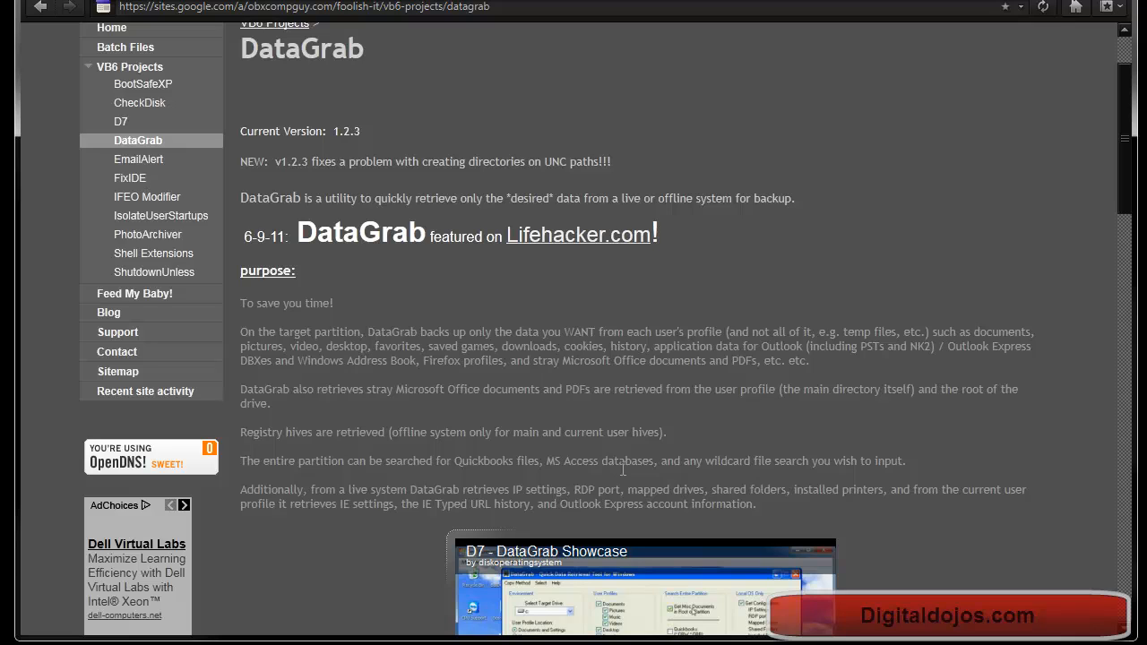
mouse_move(328, 515)
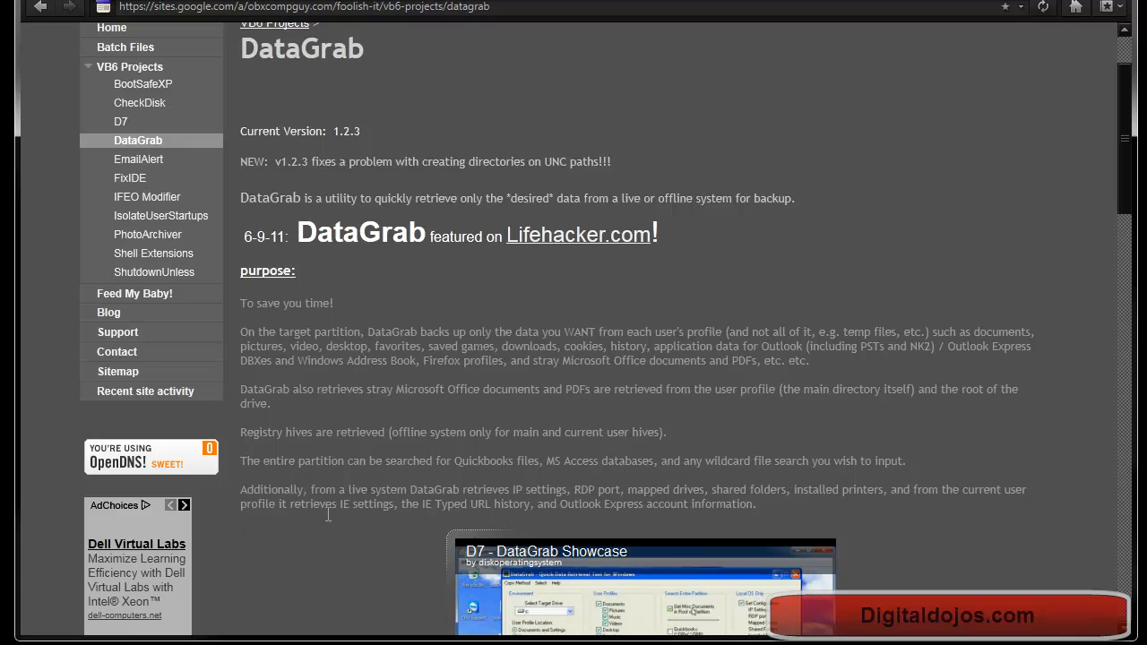
scroll("down", 3)
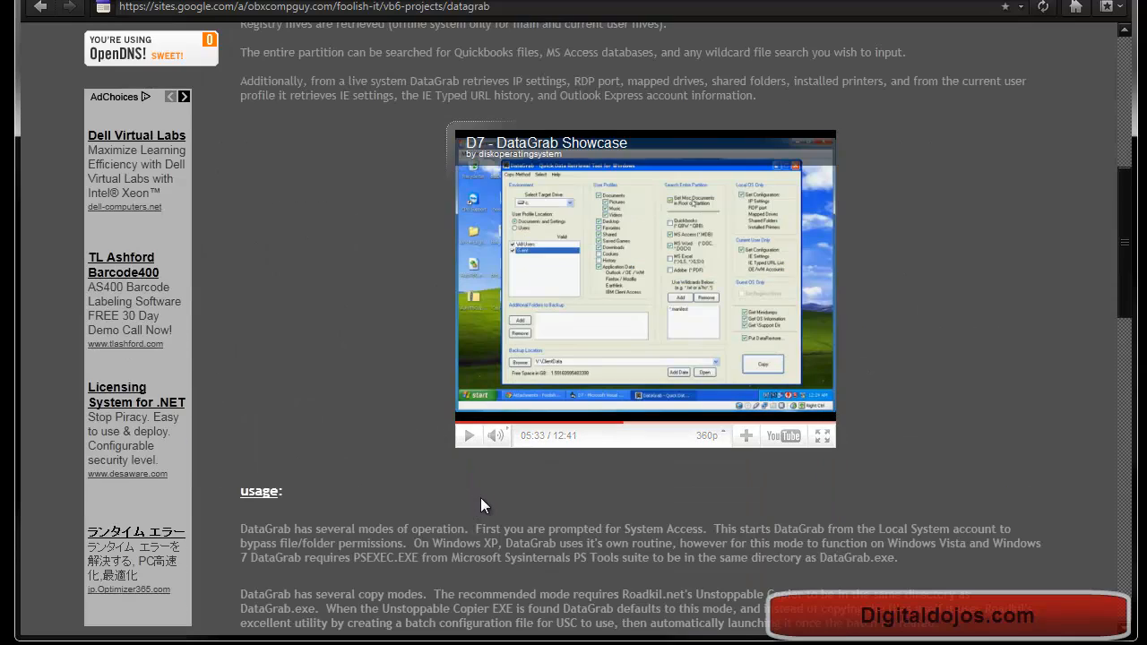
scroll("down", 3)
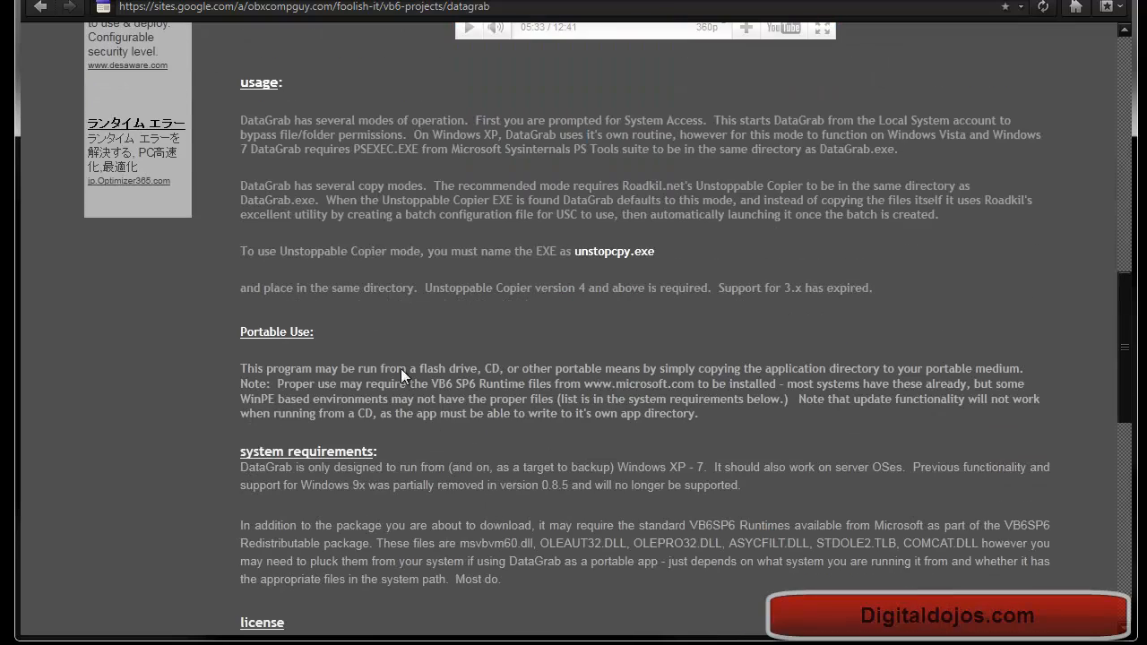
mouse_move(423, 516)
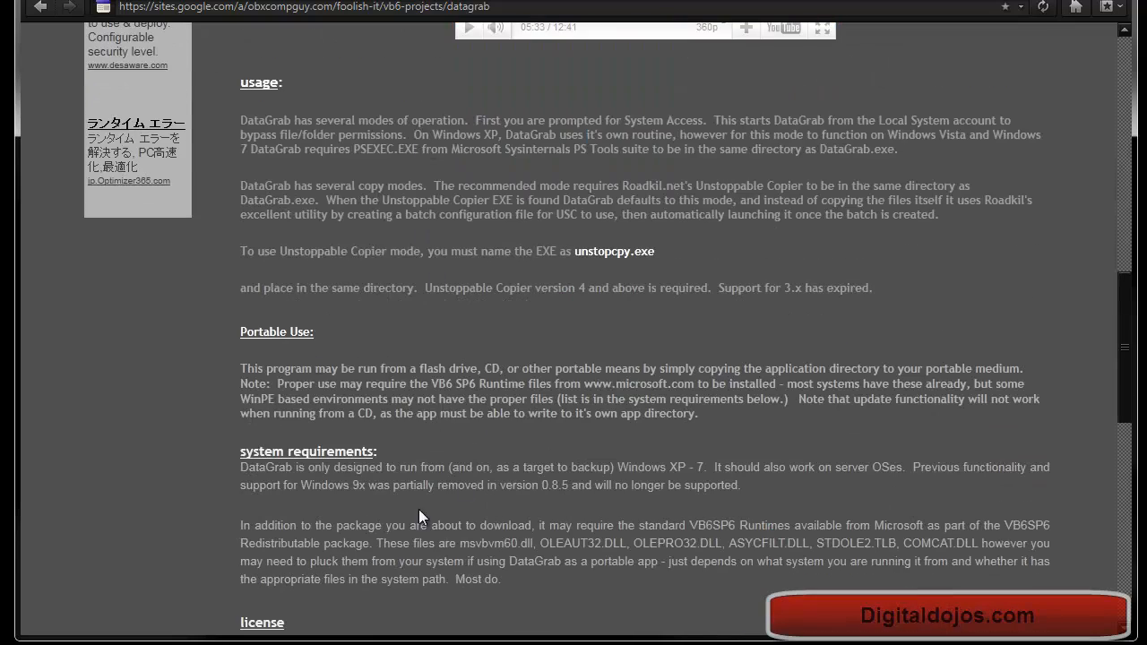
scroll("down", 3)
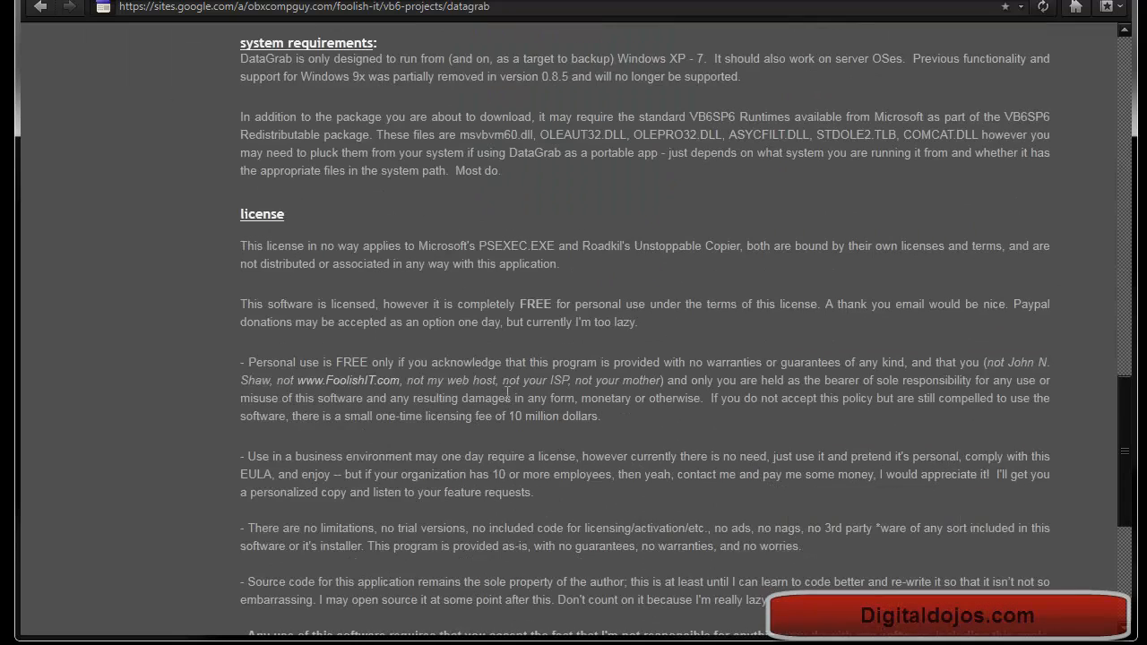
scroll("up", 3)
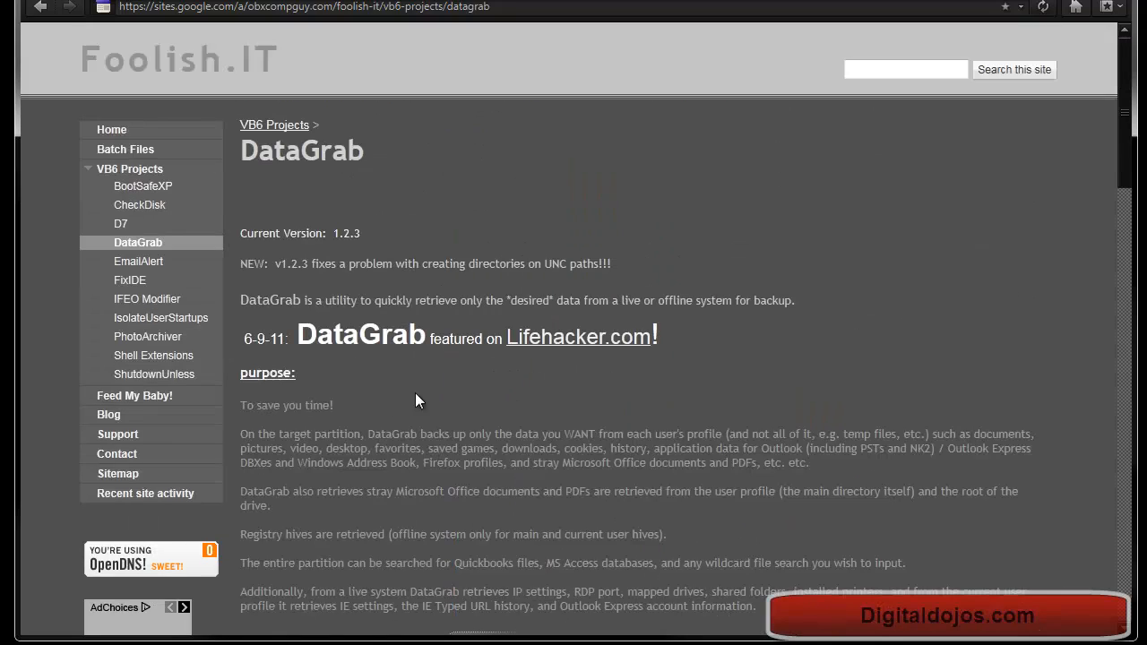
mouse_move(359, 177)
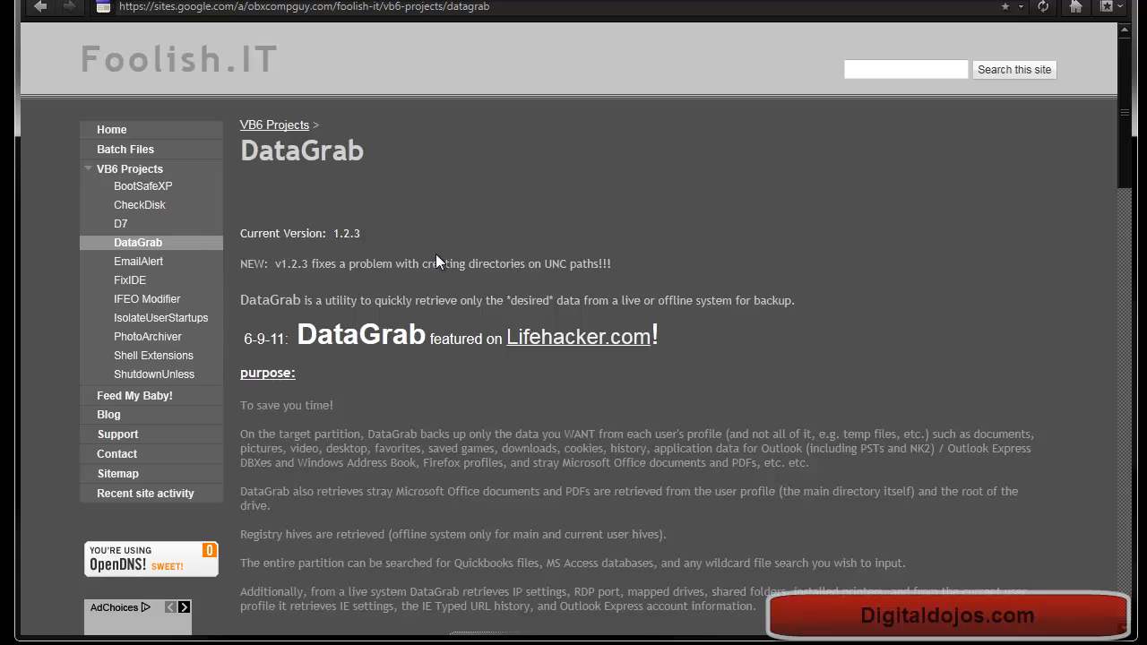
scroll("down", 3)
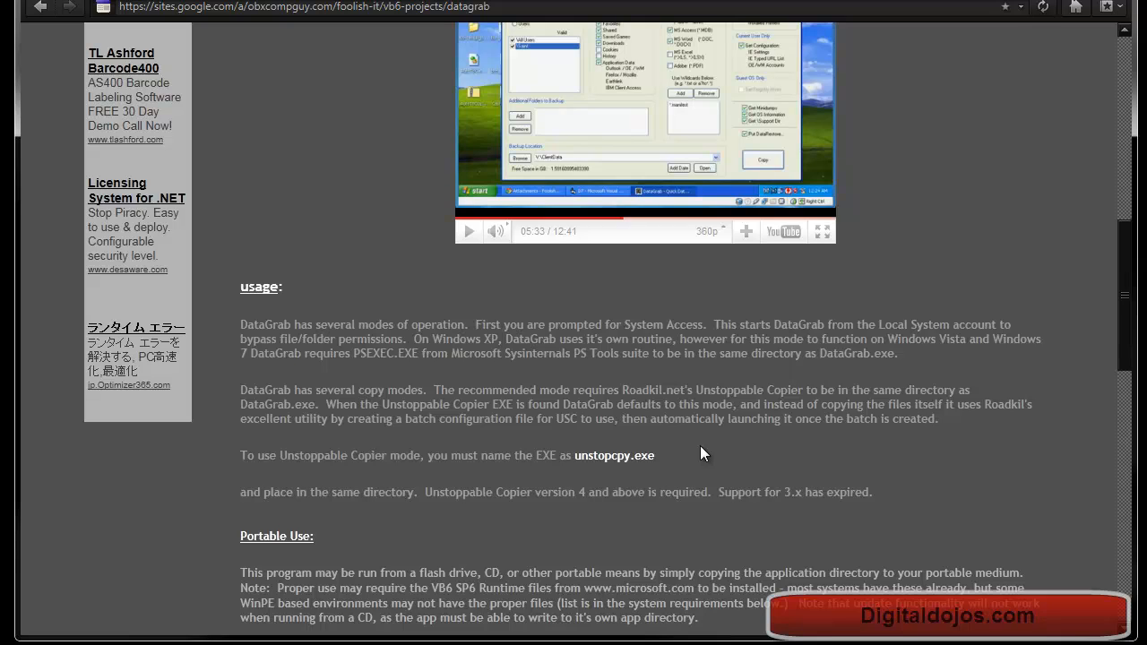
mouse_move(704, 448)
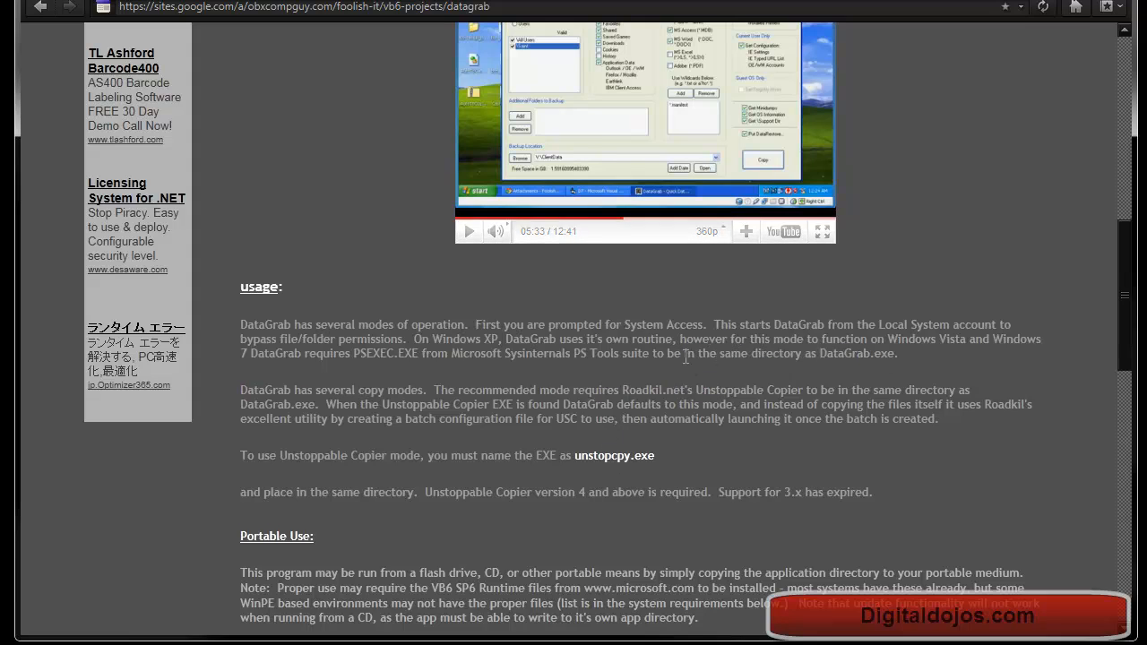
mouse_move(648, 420)
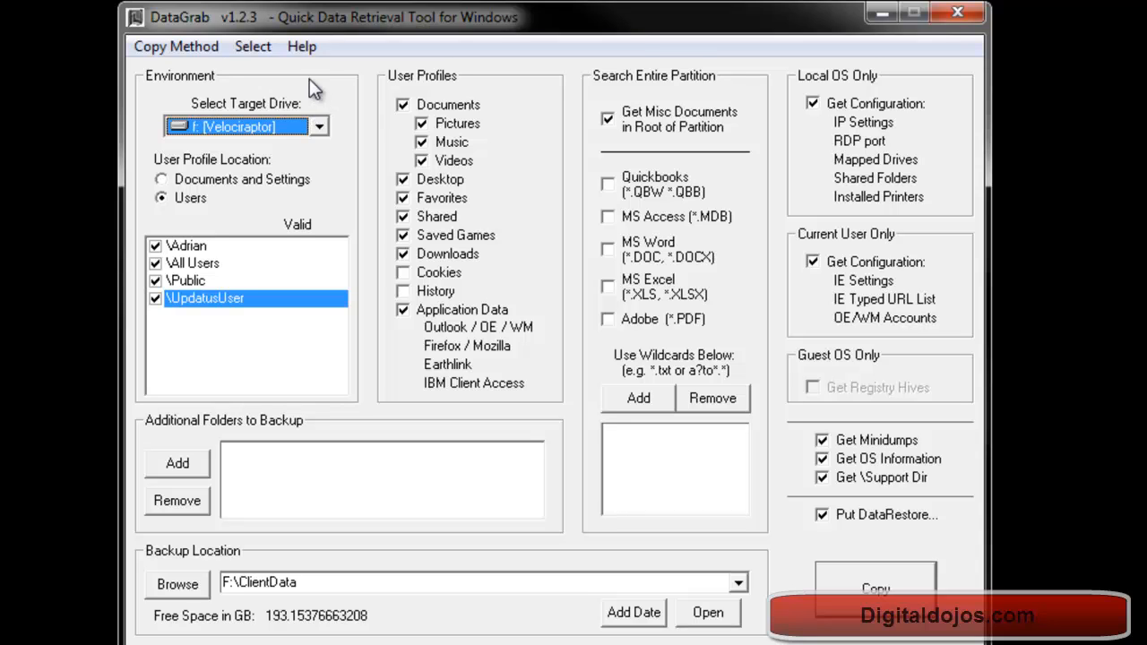
Step: Select f: [Velociraptor] from the Select Target Drive dropdown, giving backup location F:\ClientData
left_click(319, 125)
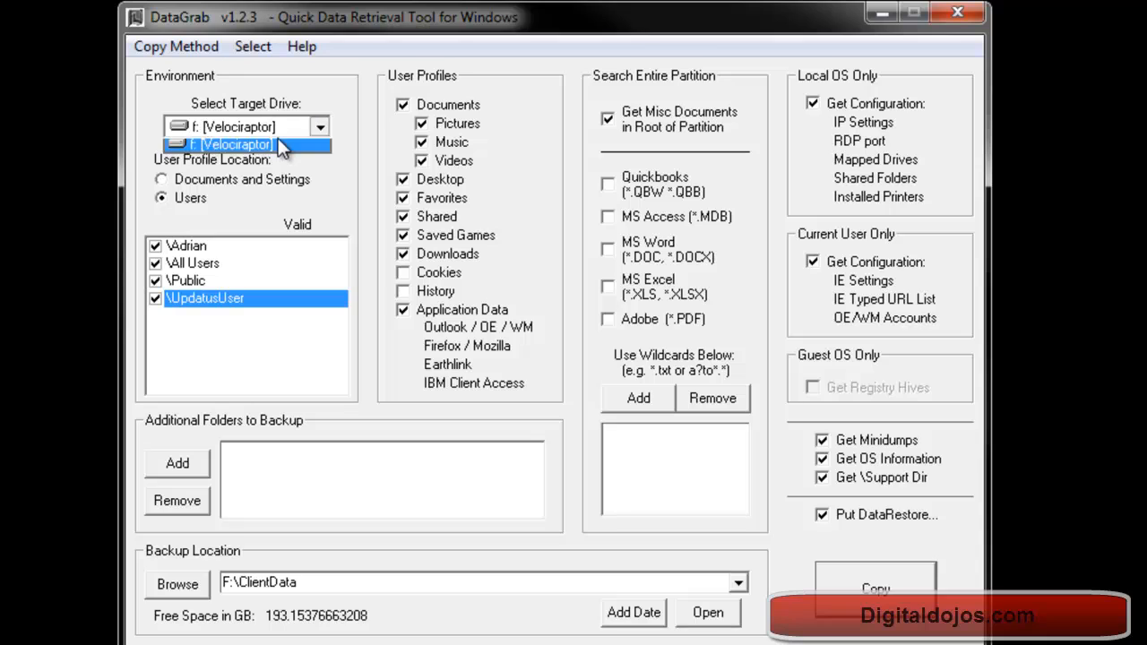
left_click(232, 144)
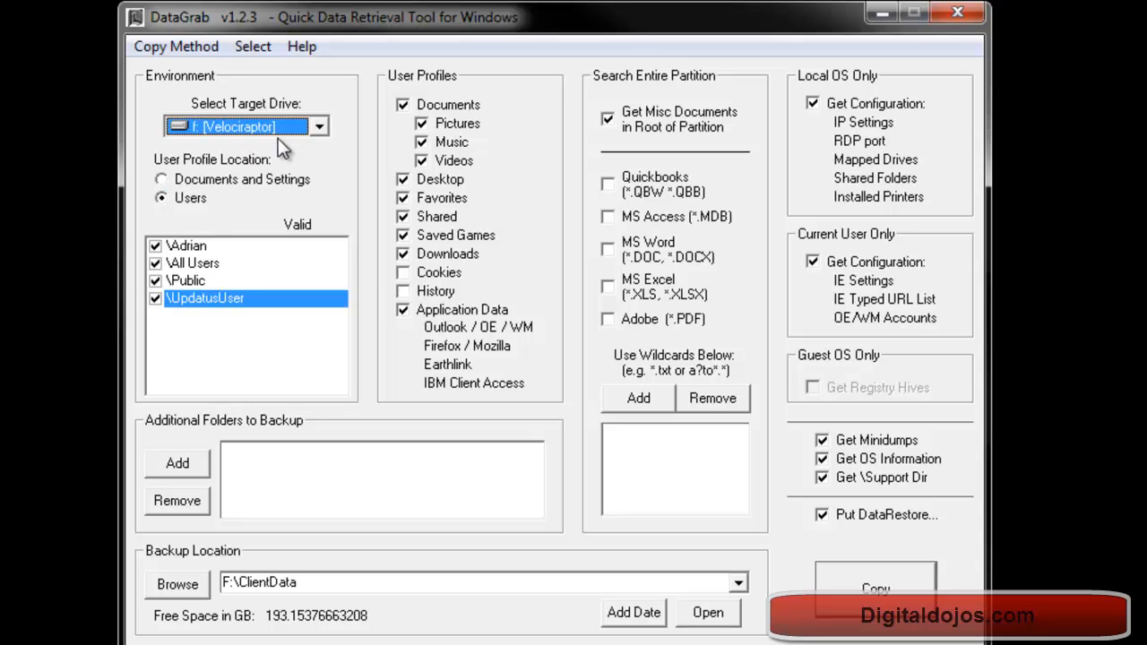
left_click(319, 125)
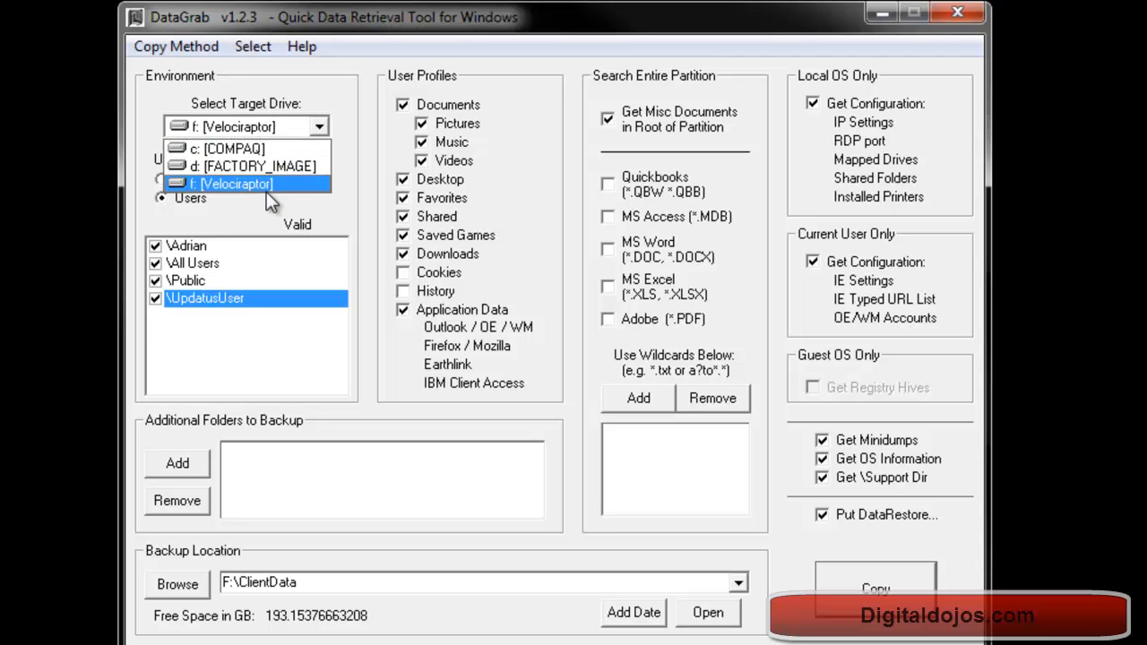
left_click(233, 183)
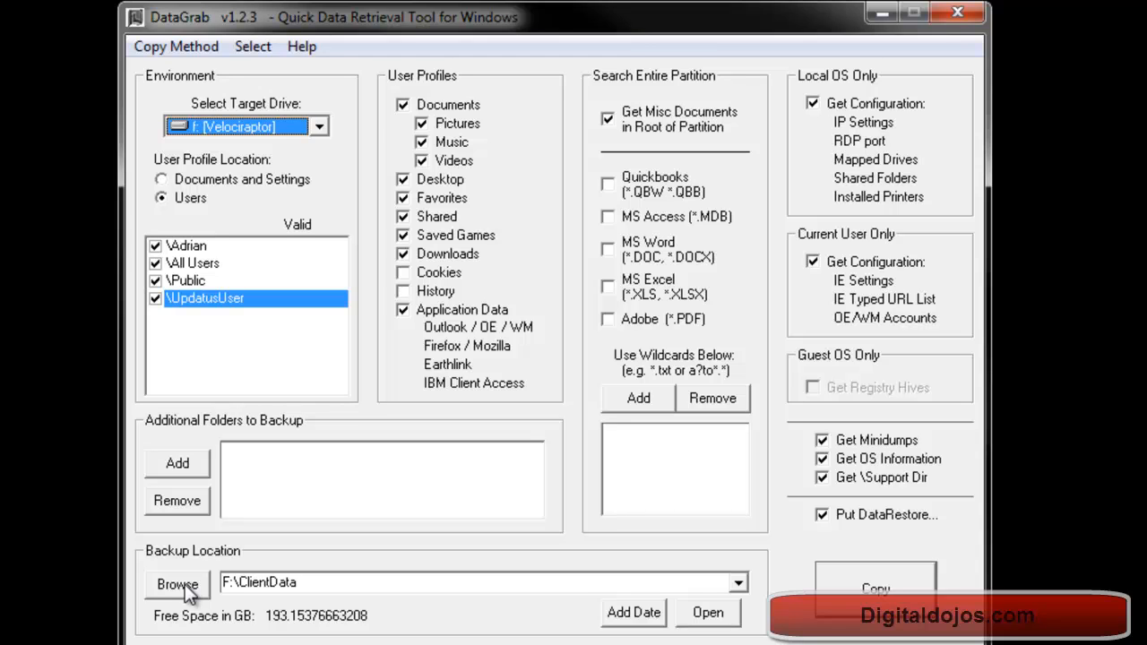
mouse_move(633, 589)
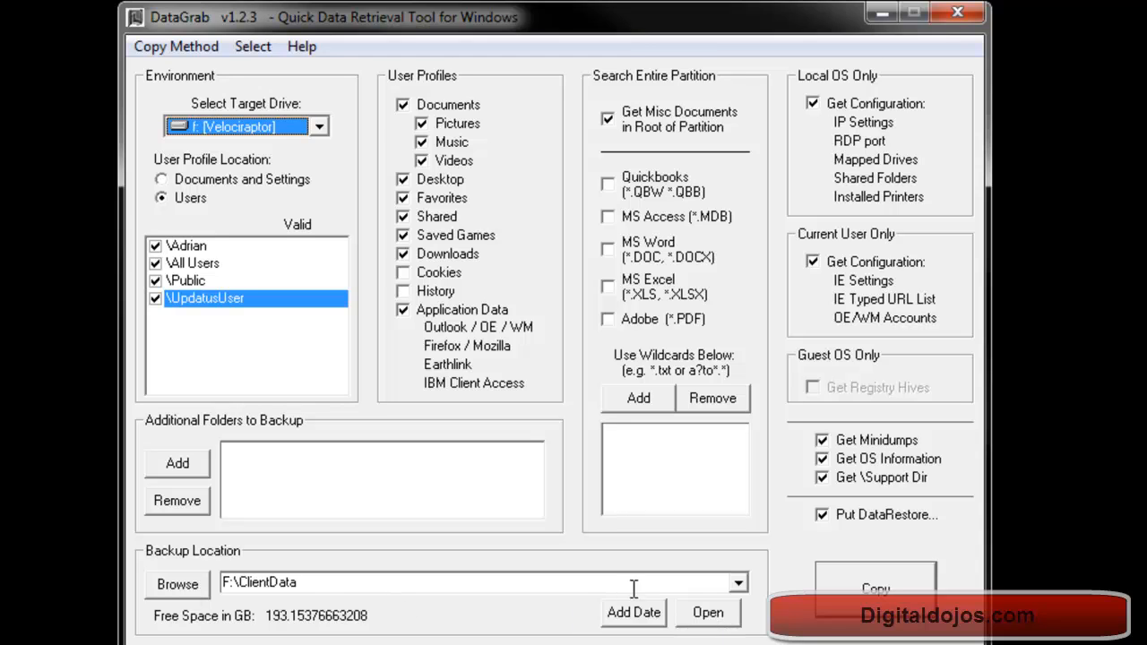
mouse_move(622, 583)
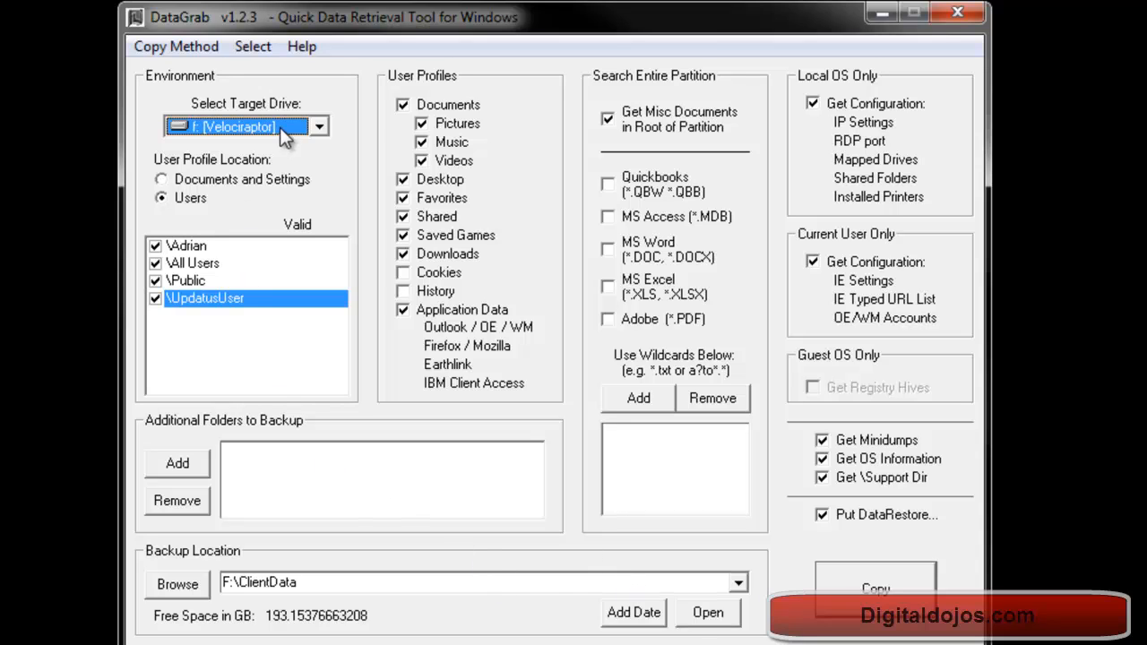
mouse_move(301, 350)
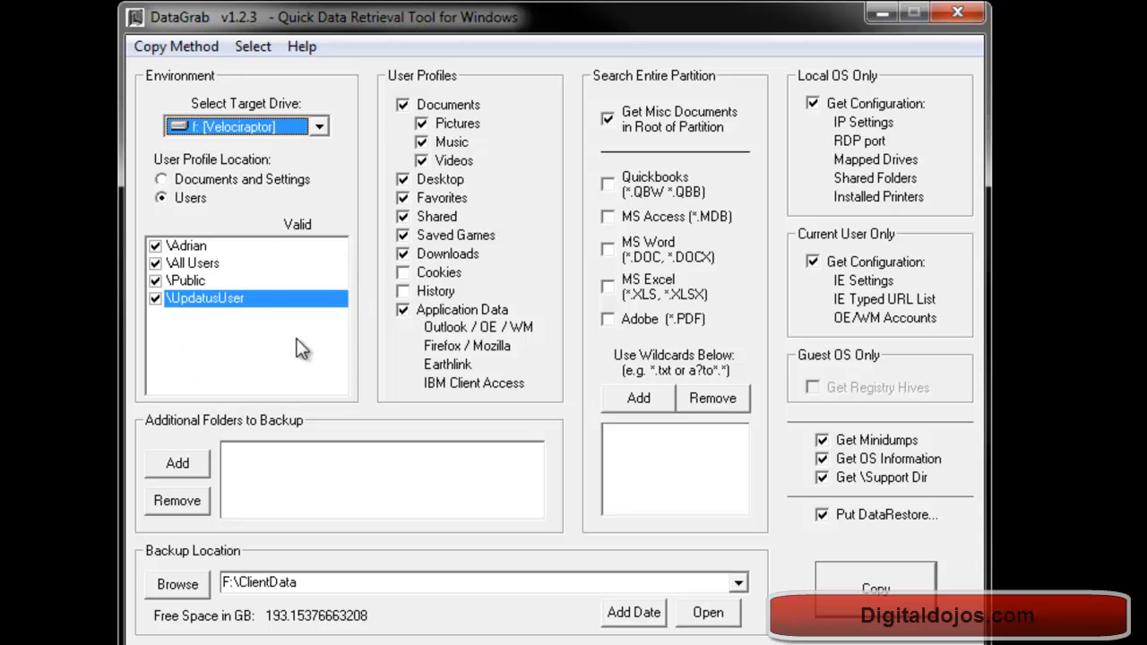
left_click(161, 179)
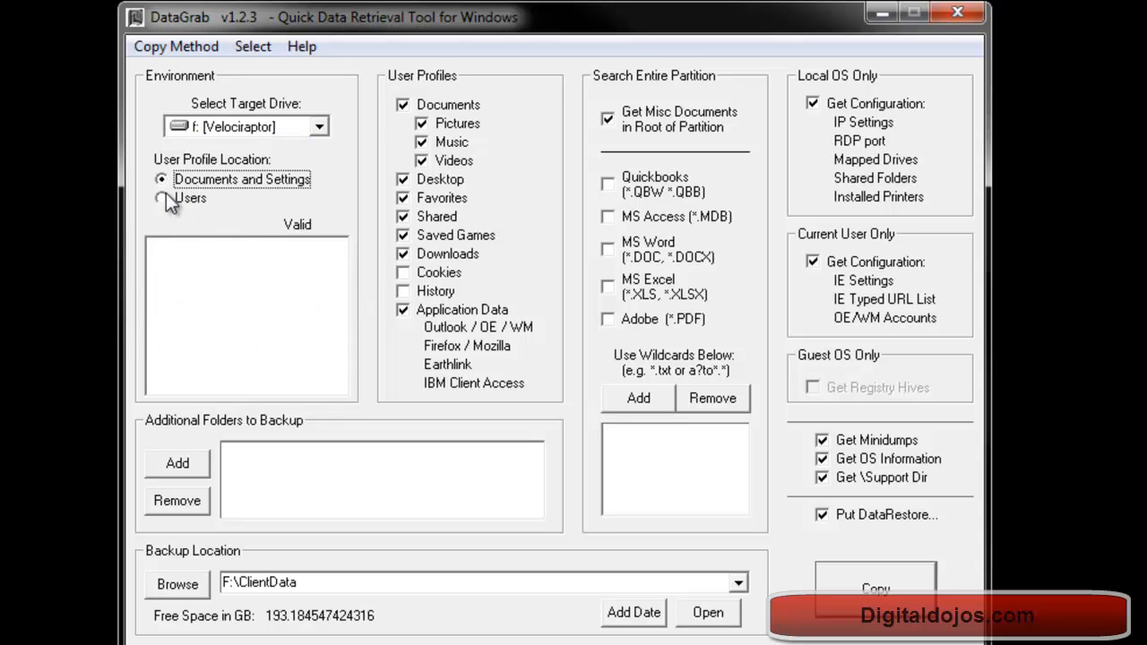
left_click(161, 198)
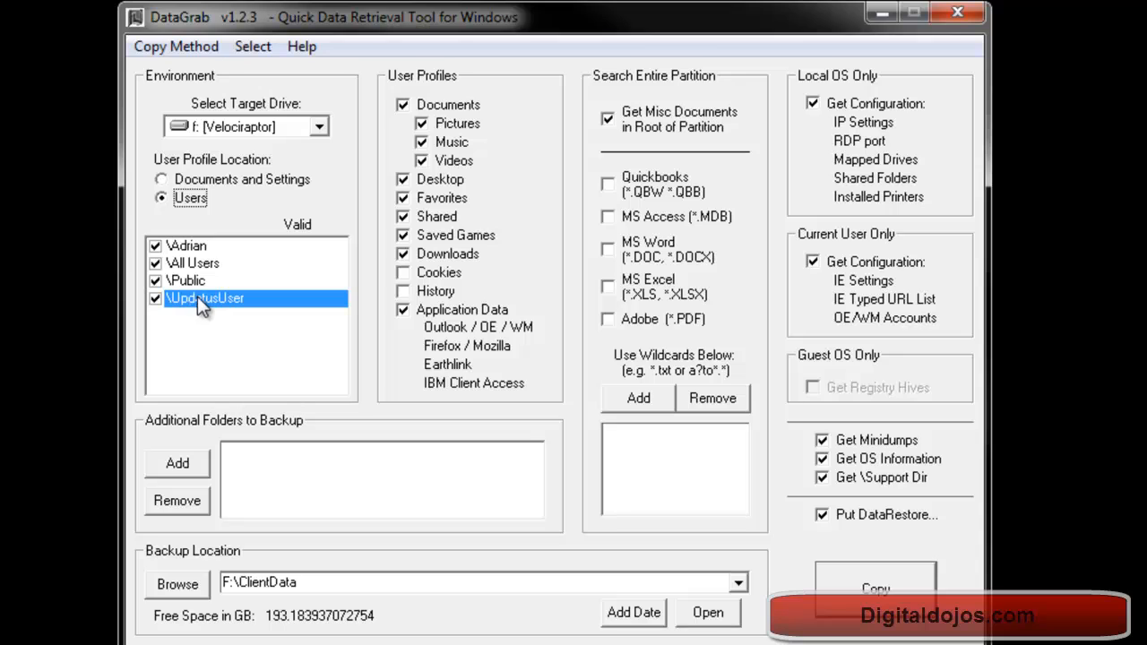
mouse_move(222, 276)
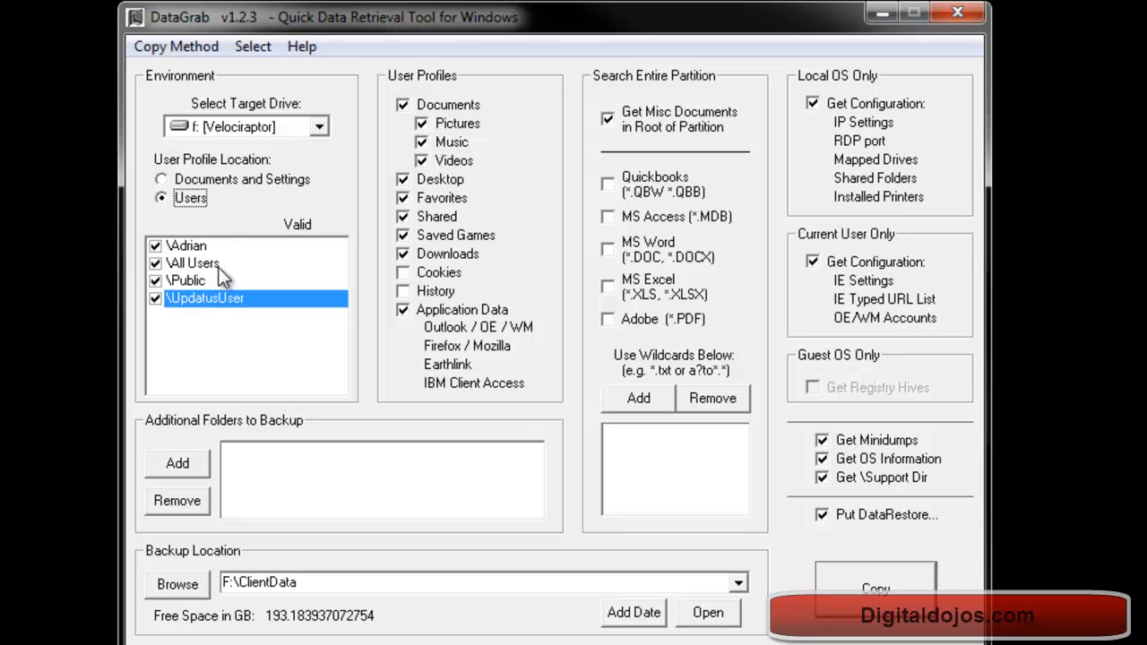
left_click(187, 245)
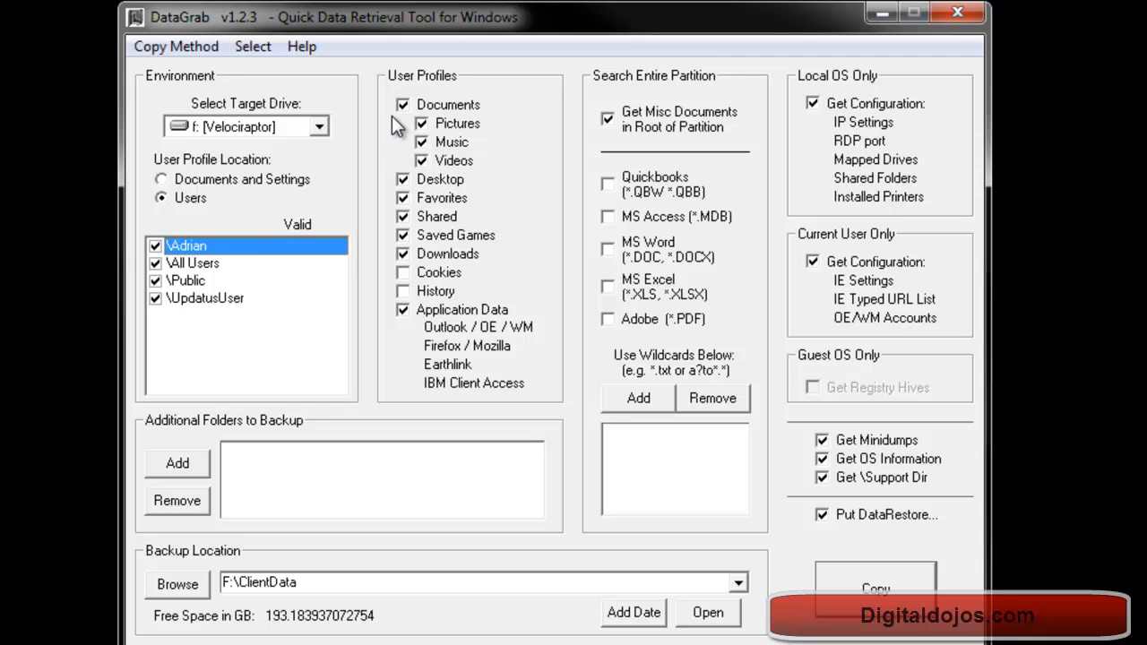
mouse_move(402, 105)
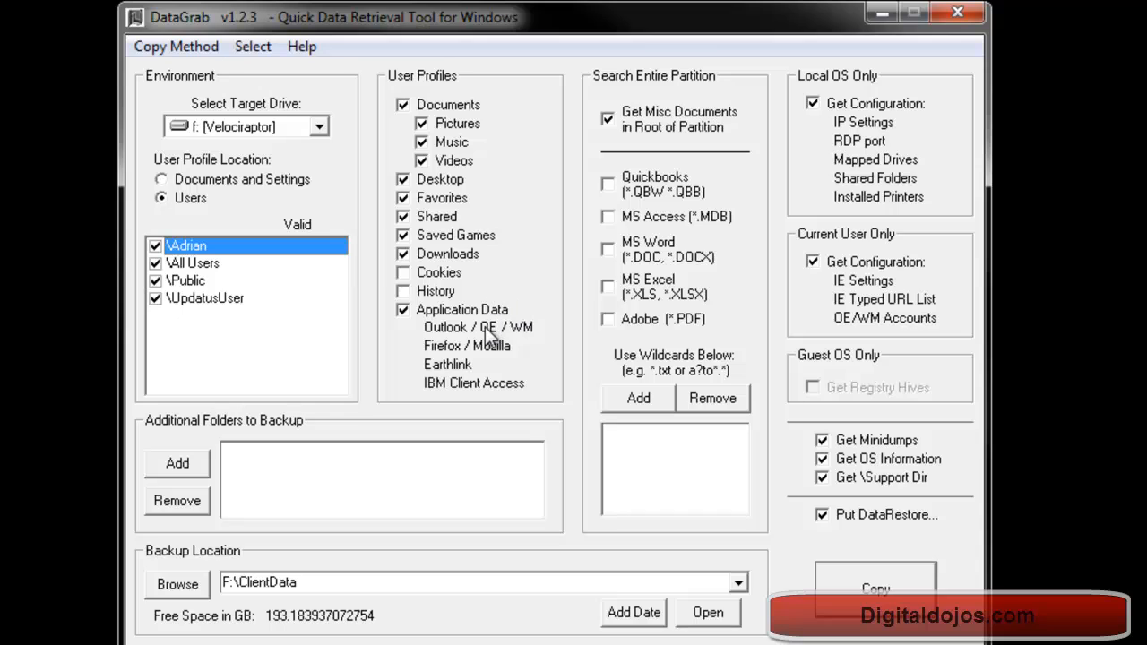
mouse_move(482, 366)
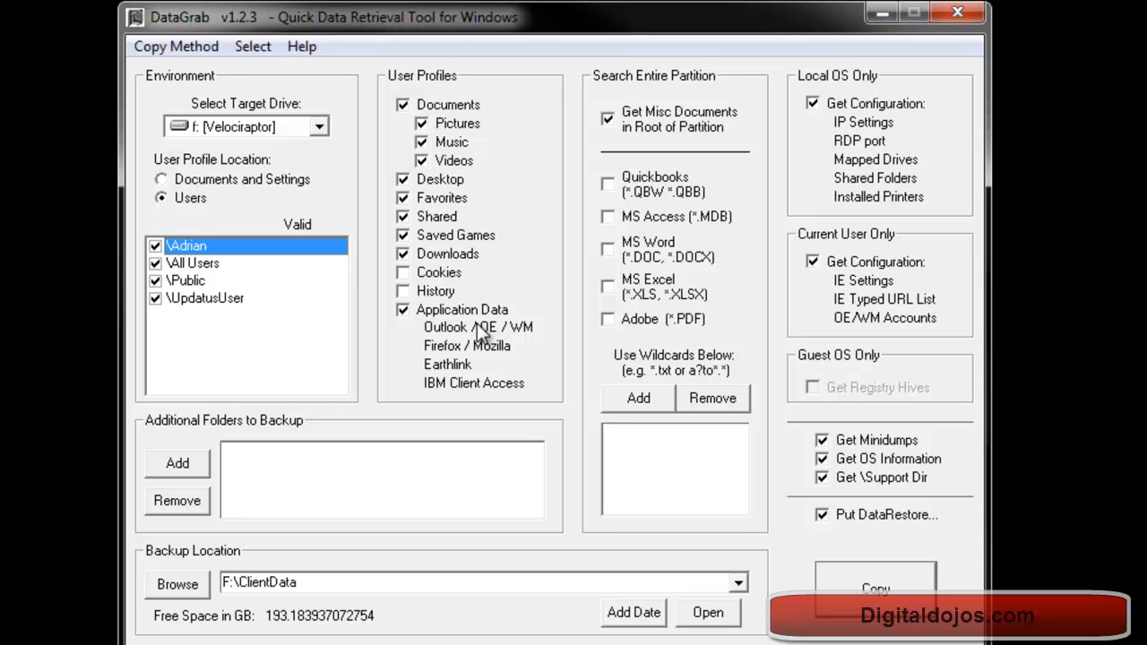
mouse_move(479, 336)
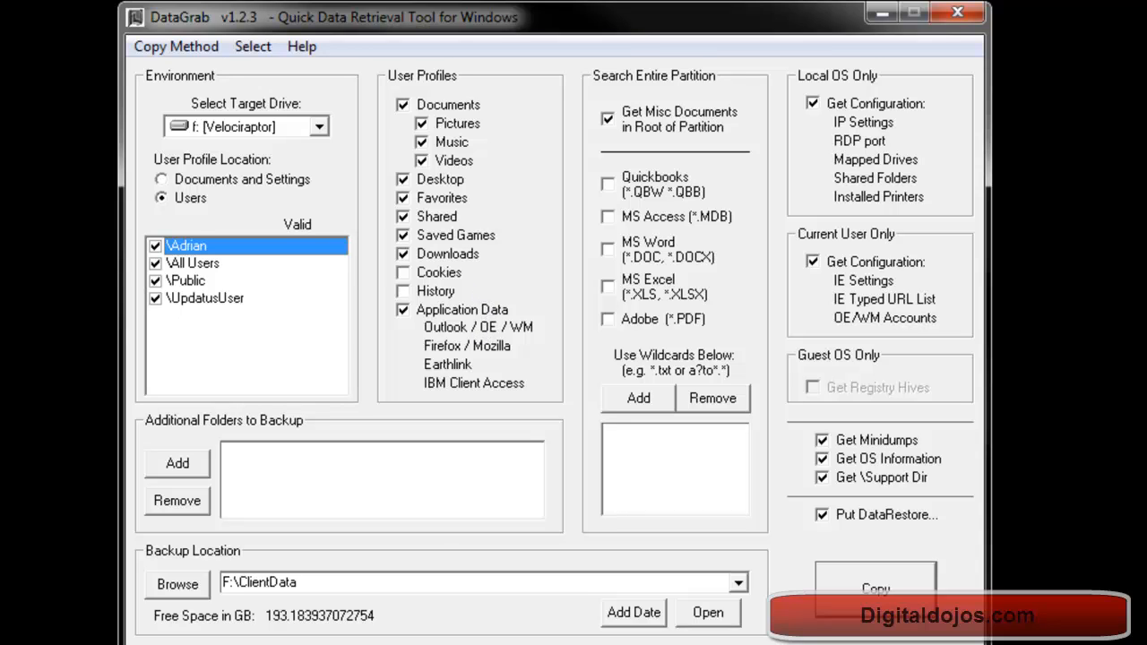
mouse_move(456, 373)
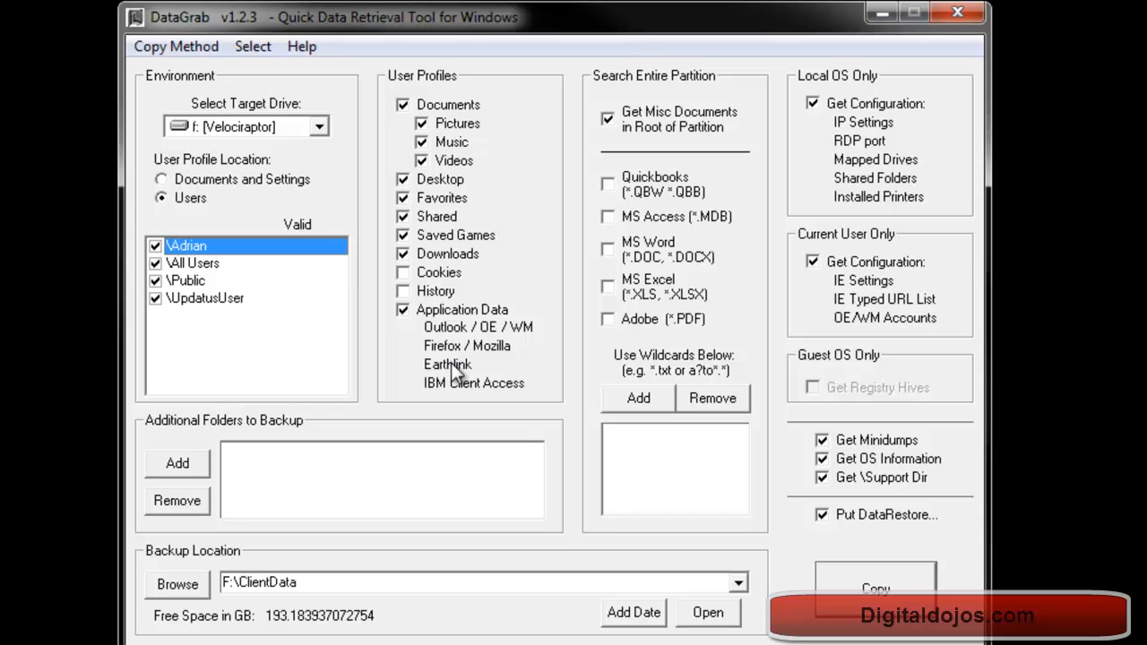
mouse_move(416, 375)
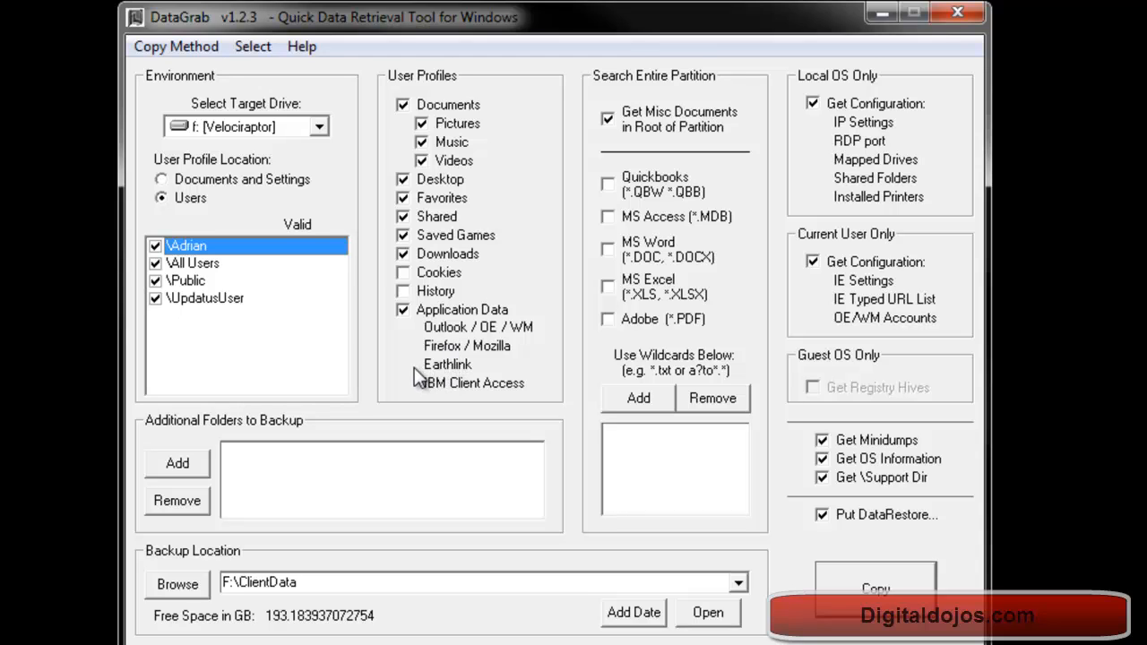
mouse_move(415, 394)
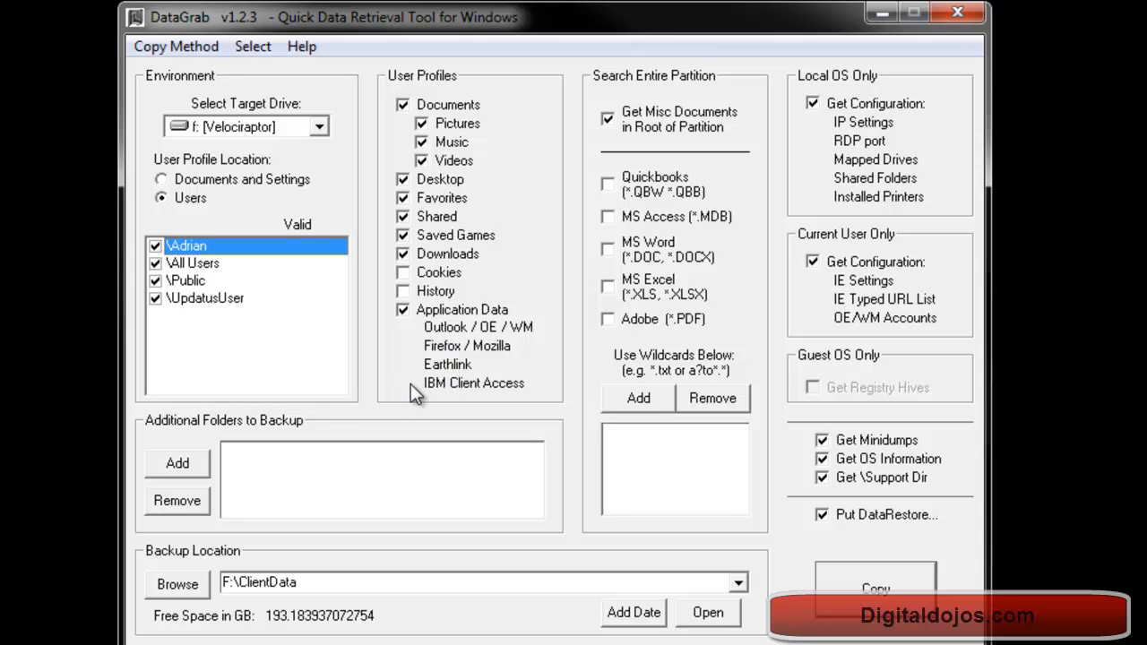
mouse_move(314, 496)
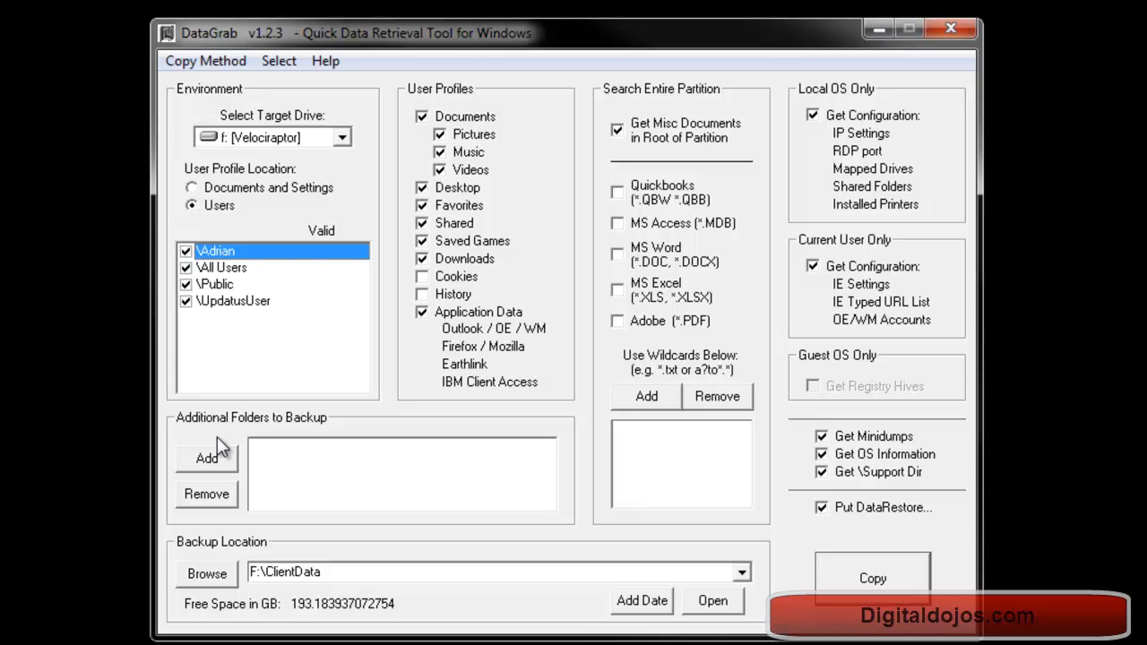
mouse_move(405, 235)
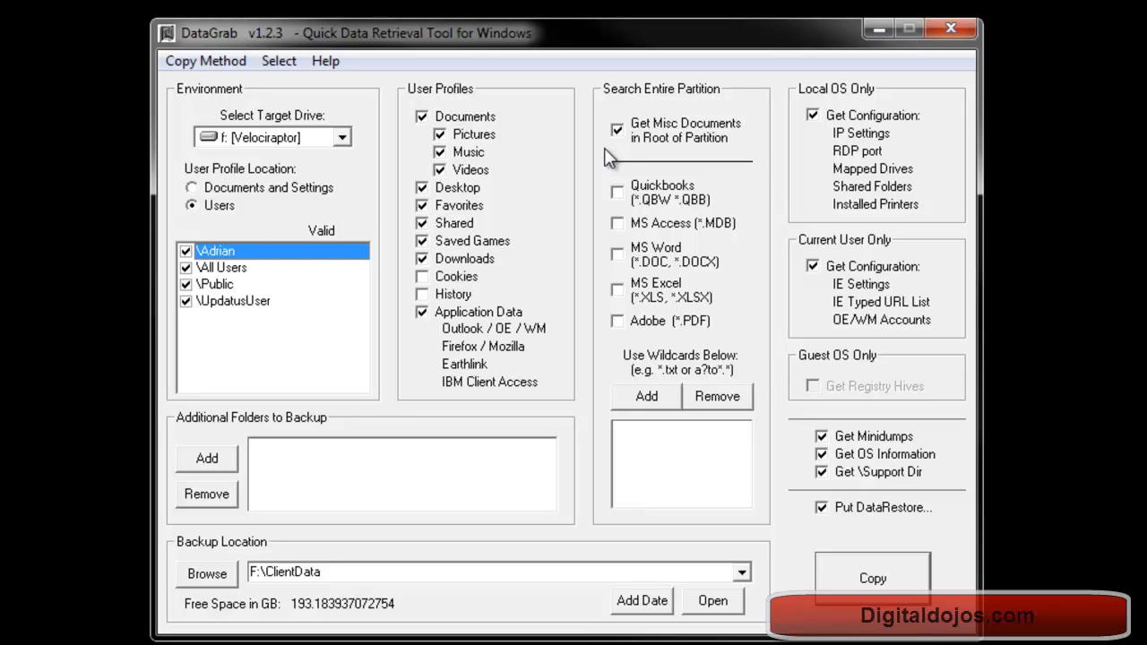
mouse_move(628, 128)
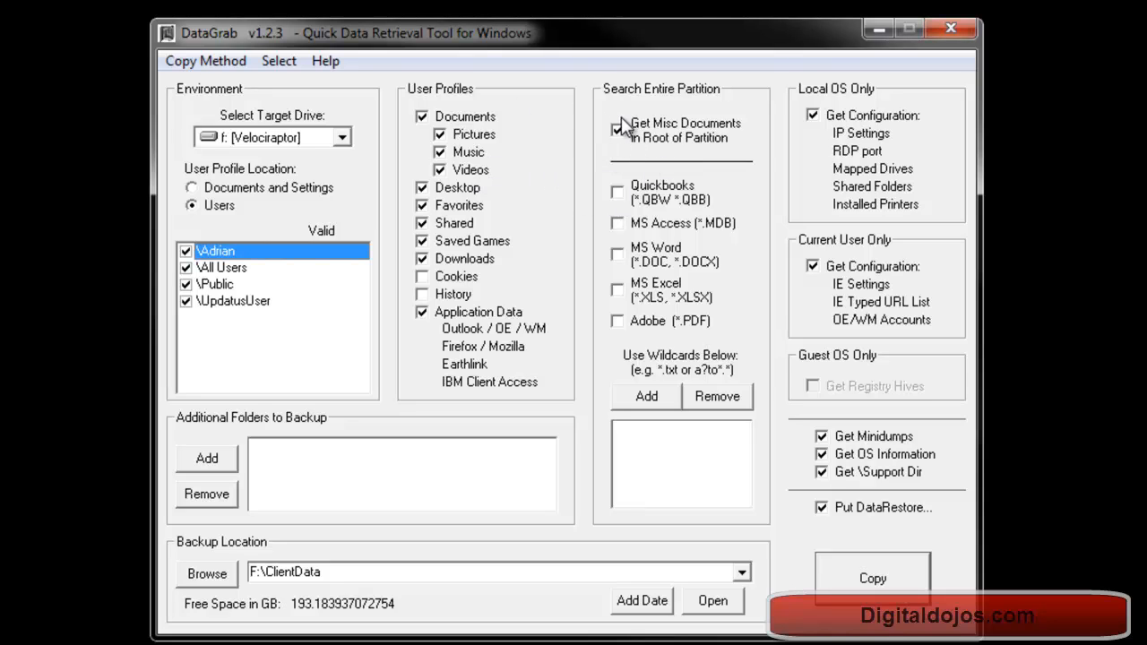
left_click(618, 129)
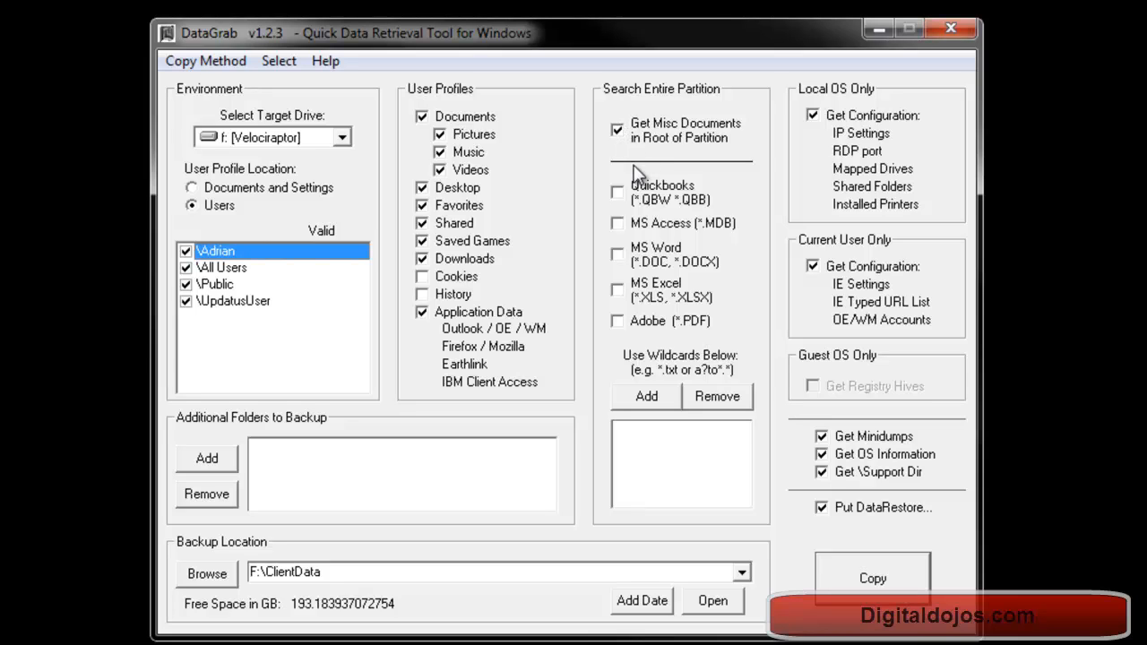
mouse_move(625, 235)
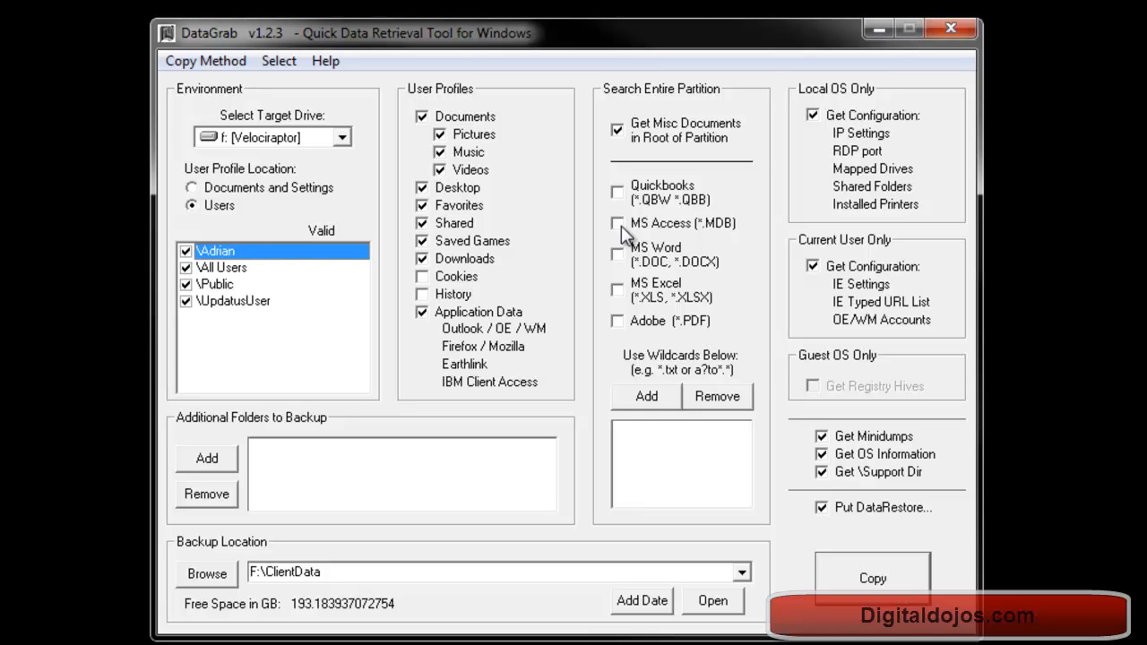
mouse_move(678, 386)
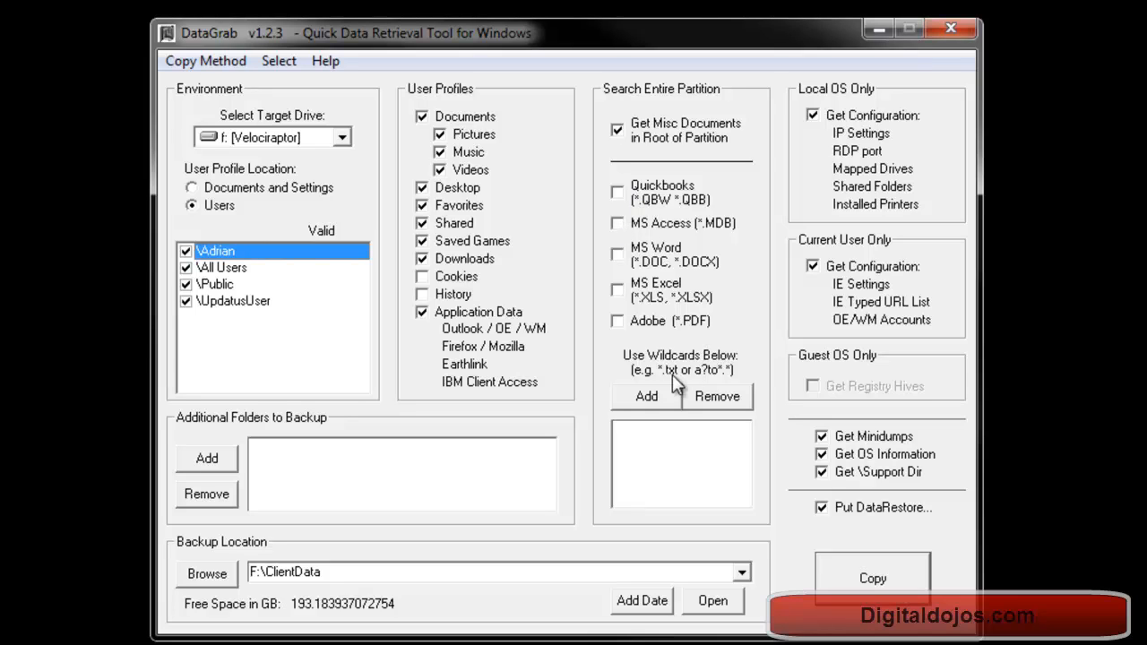
left_click(645, 396)
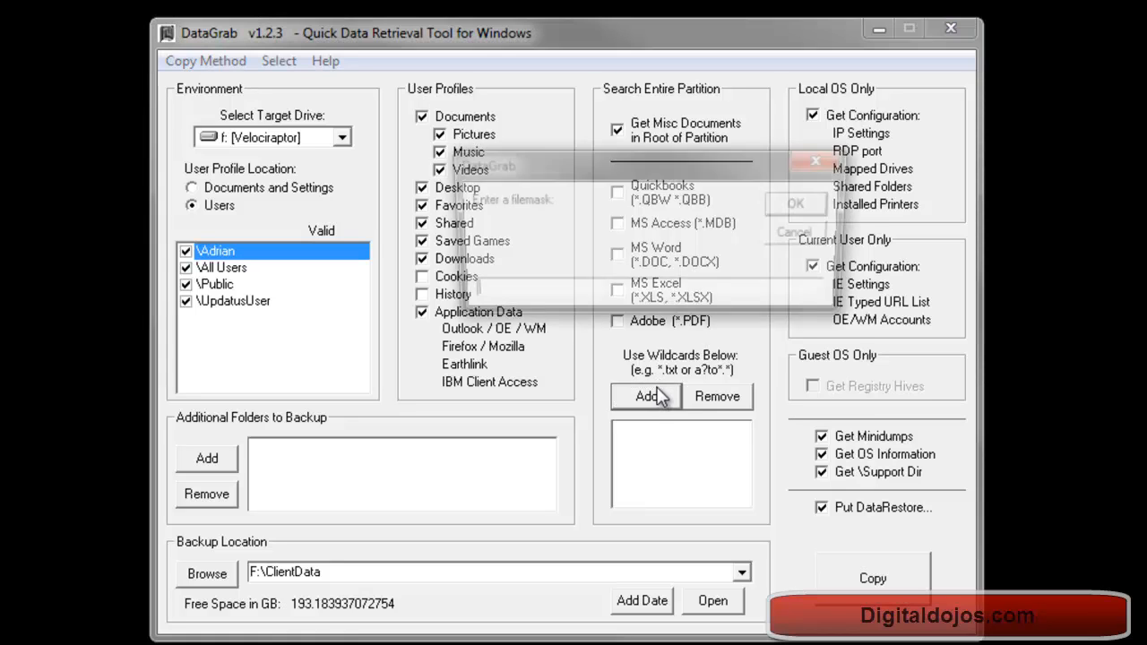
left_click(646, 396)
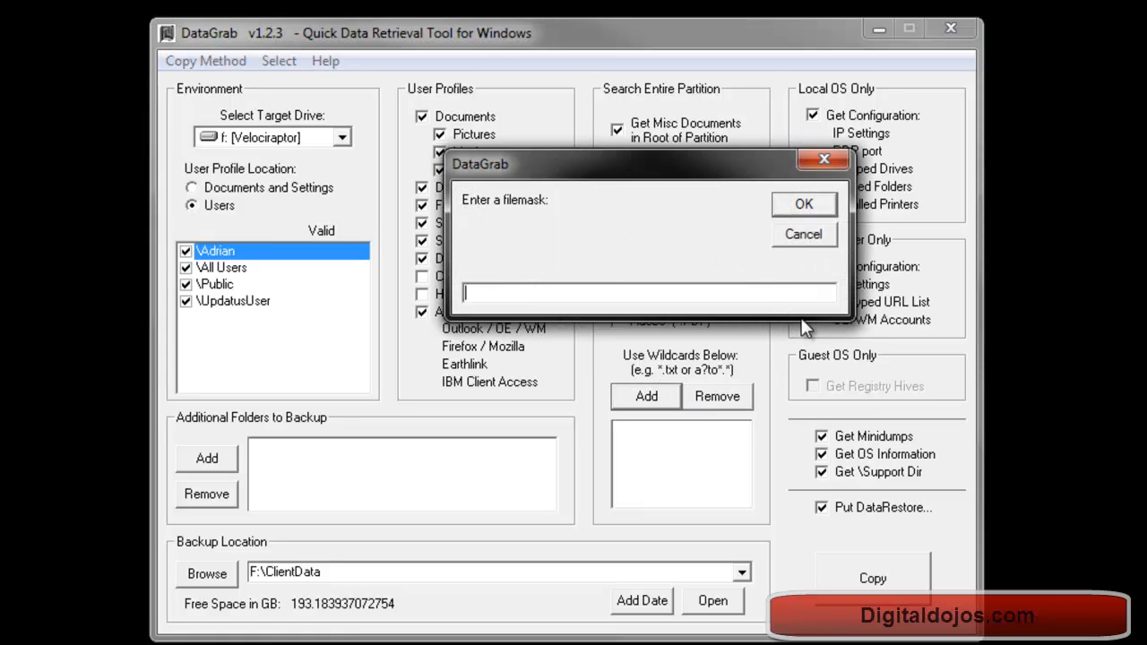
type("*")
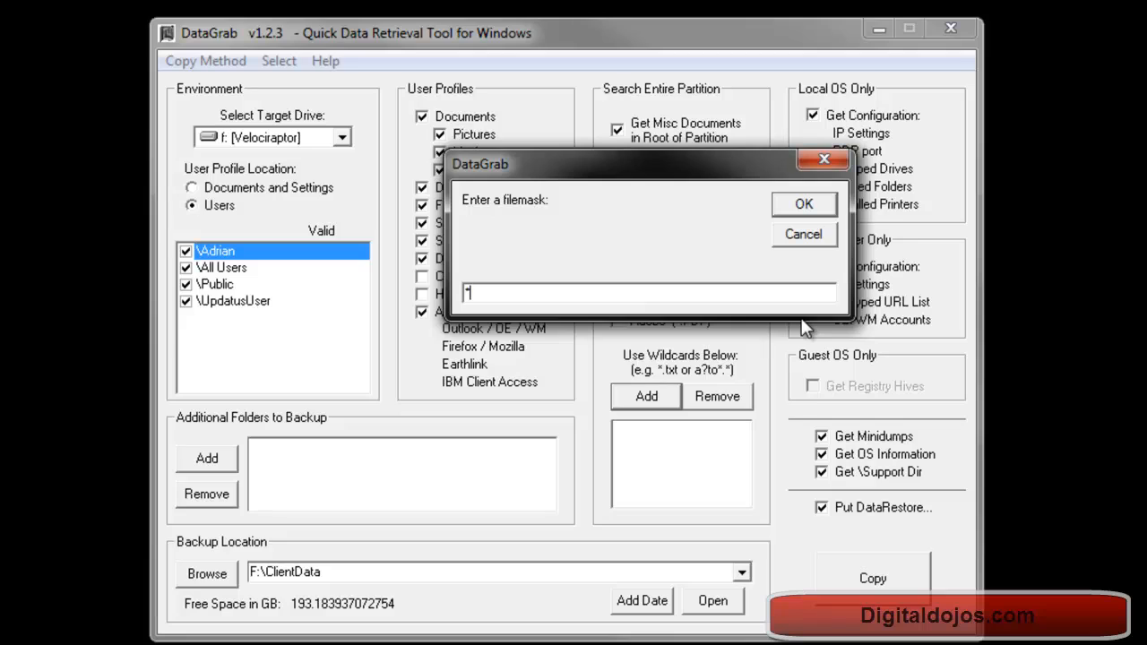
type(".txt")
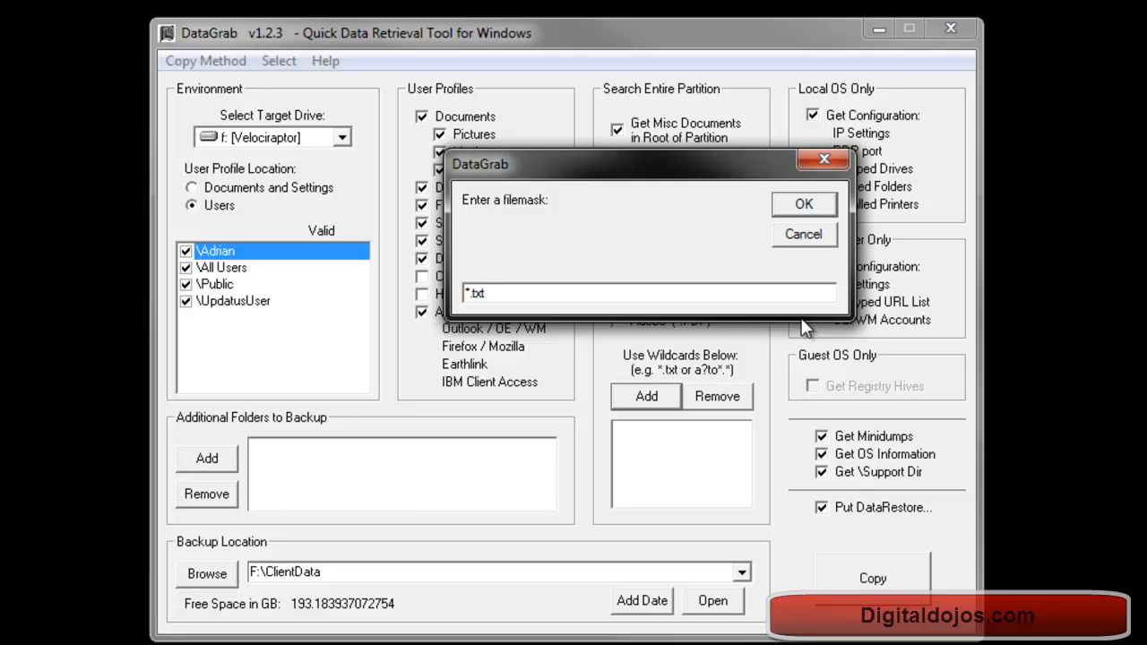
key("Backspace")
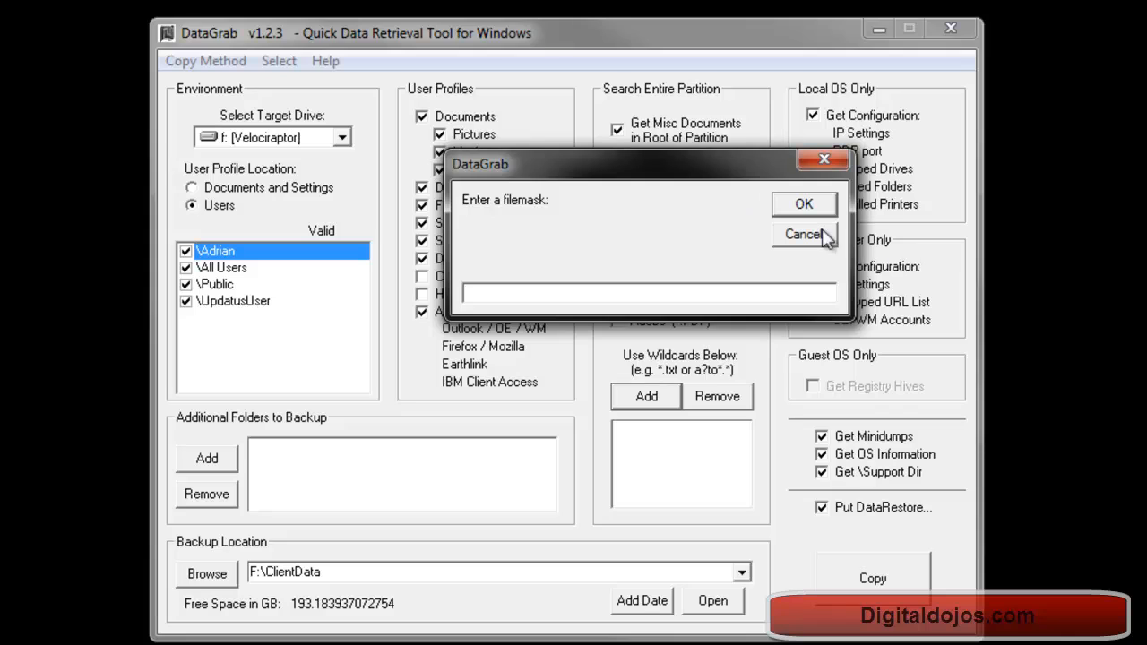
left_click(802, 234)
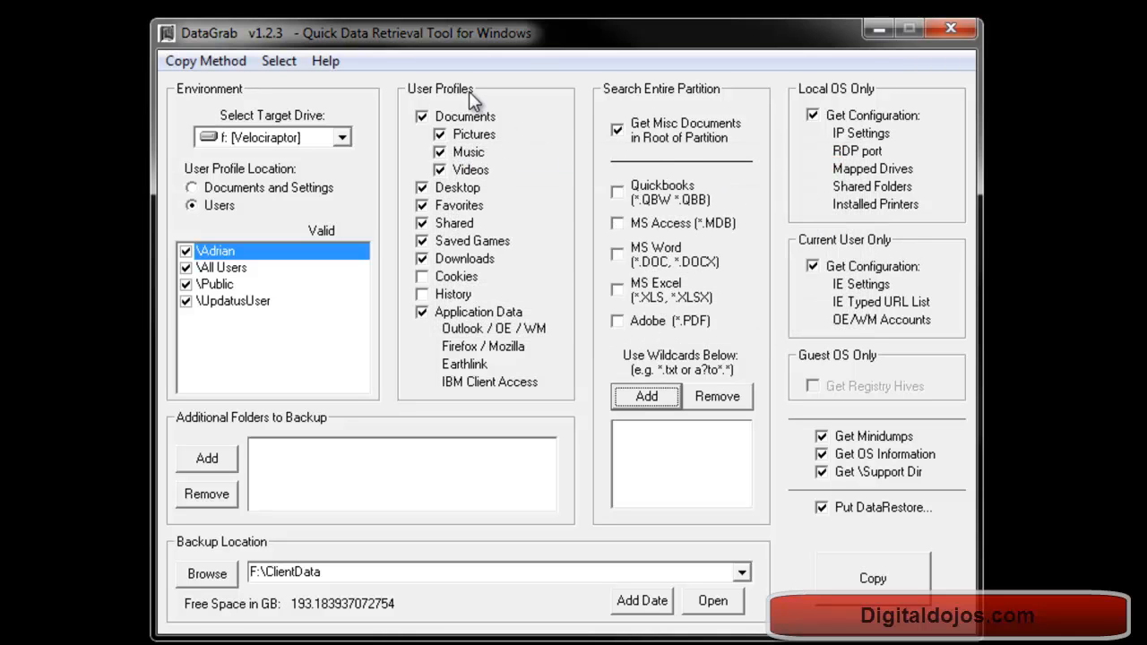
mouse_move(493, 177)
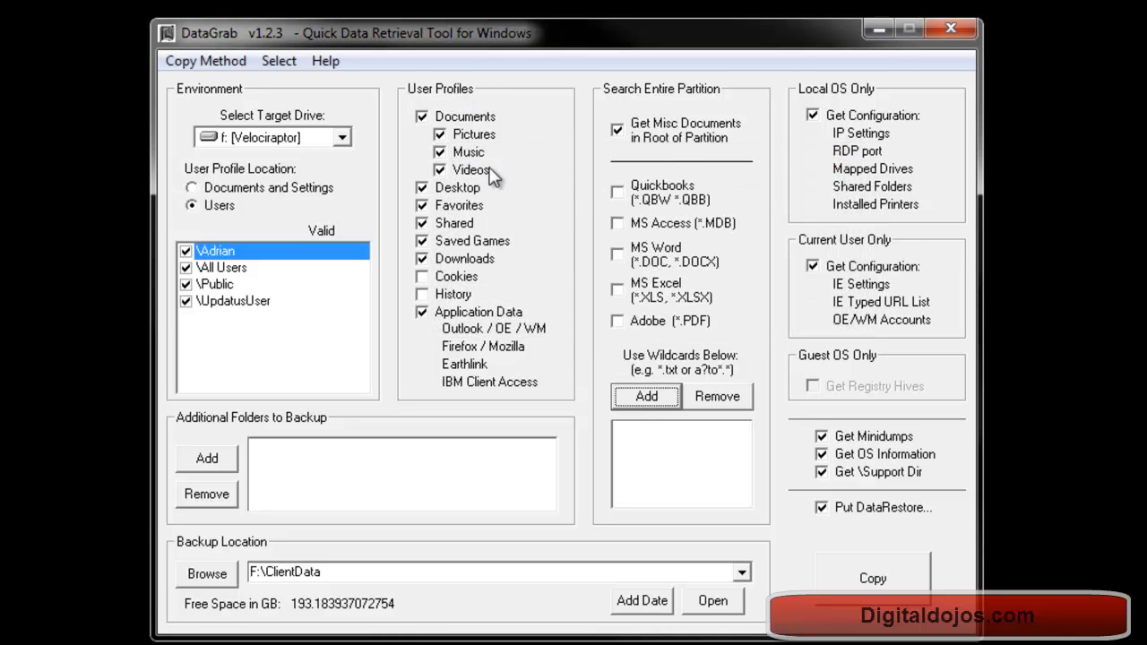
mouse_move(466, 134)
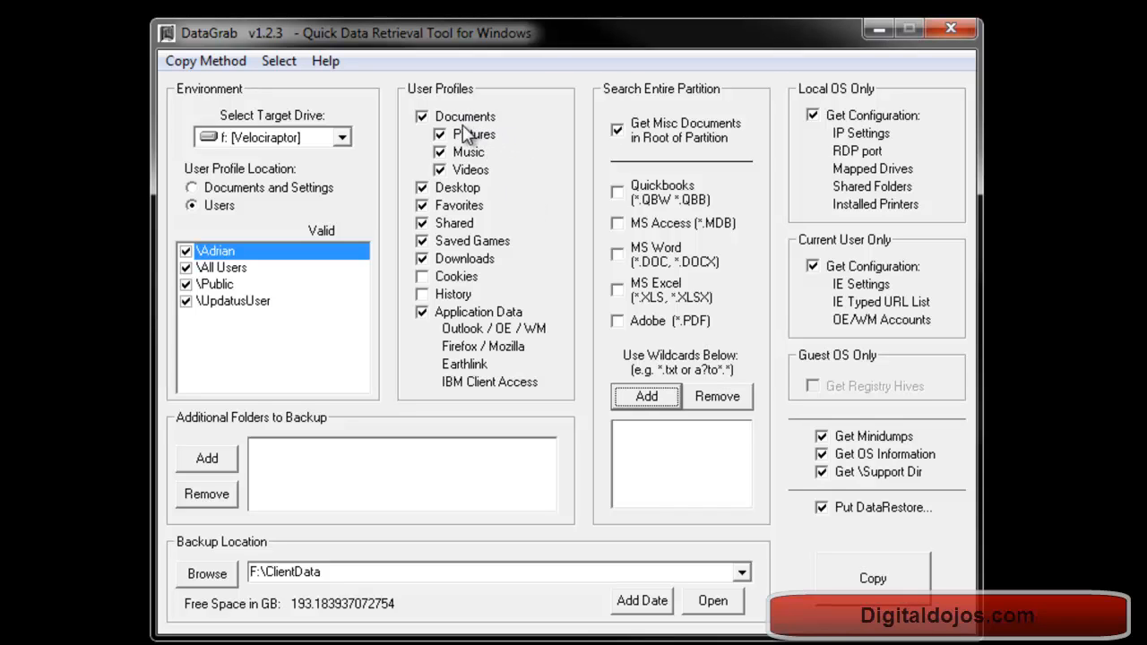
mouse_move(464, 162)
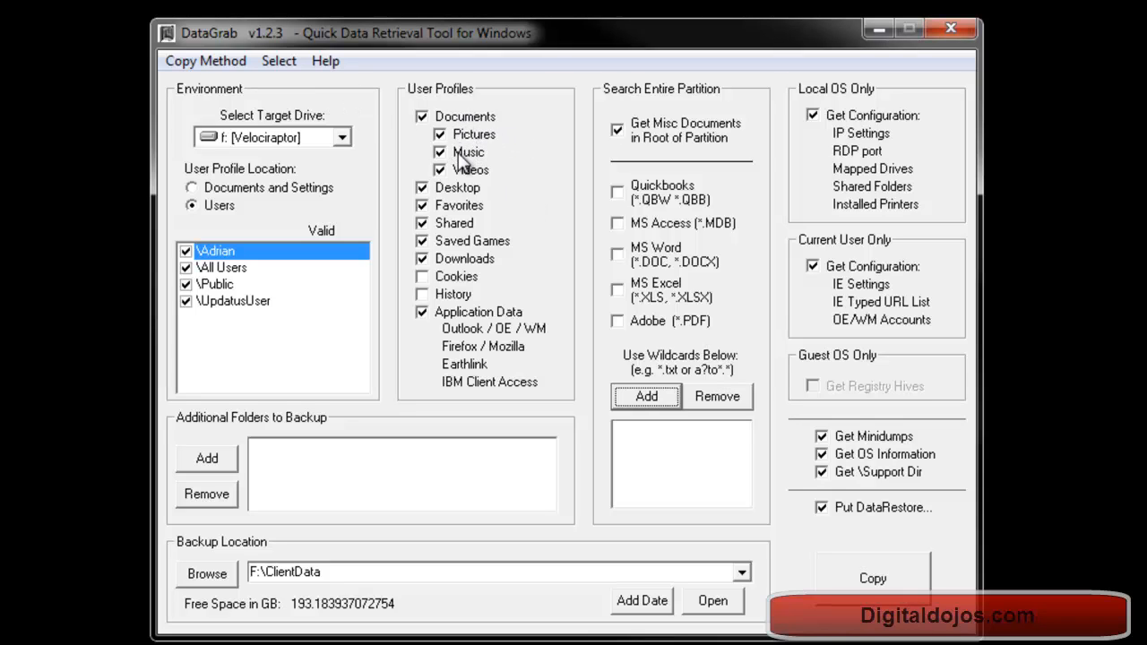
mouse_move(489, 134)
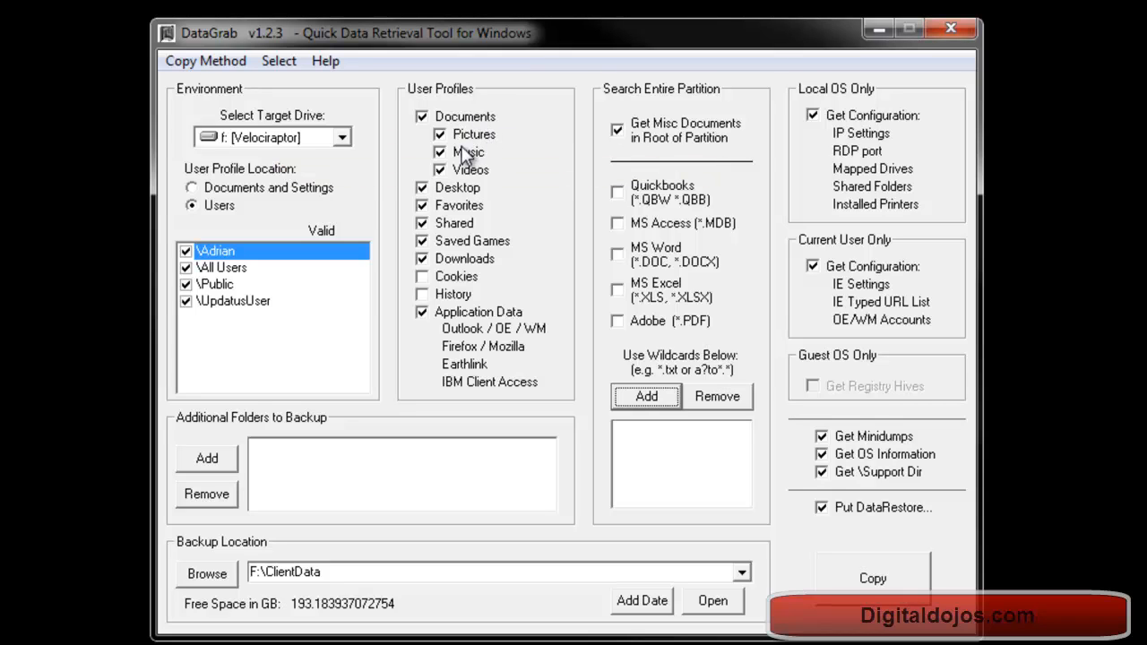
mouse_move(612, 218)
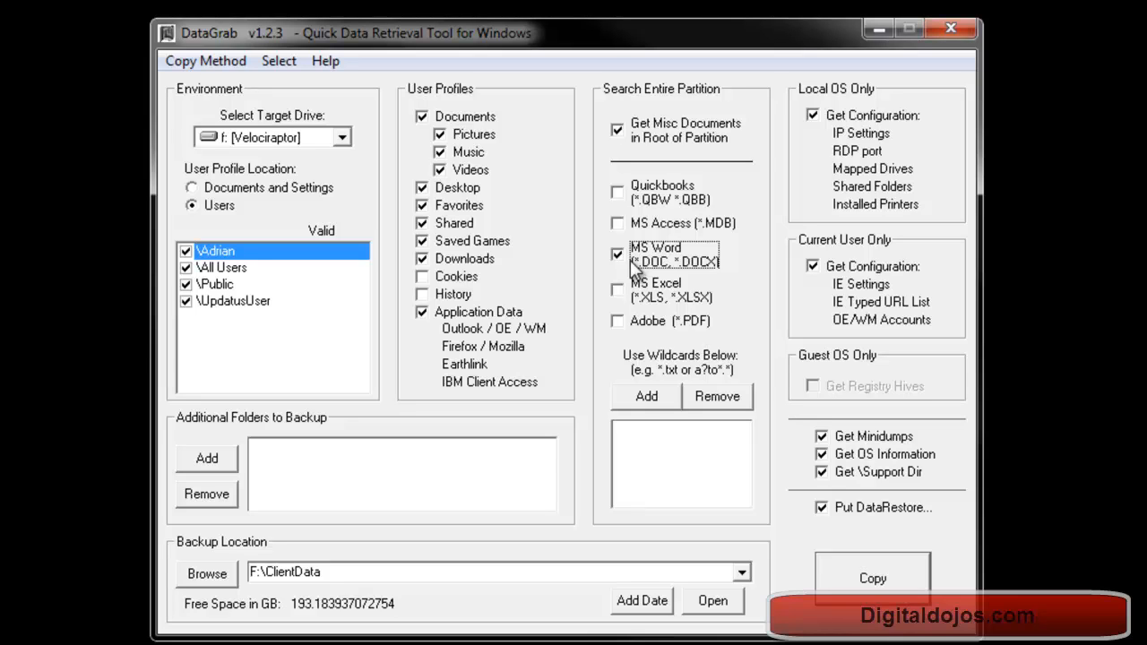
mouse_move(793, 224)
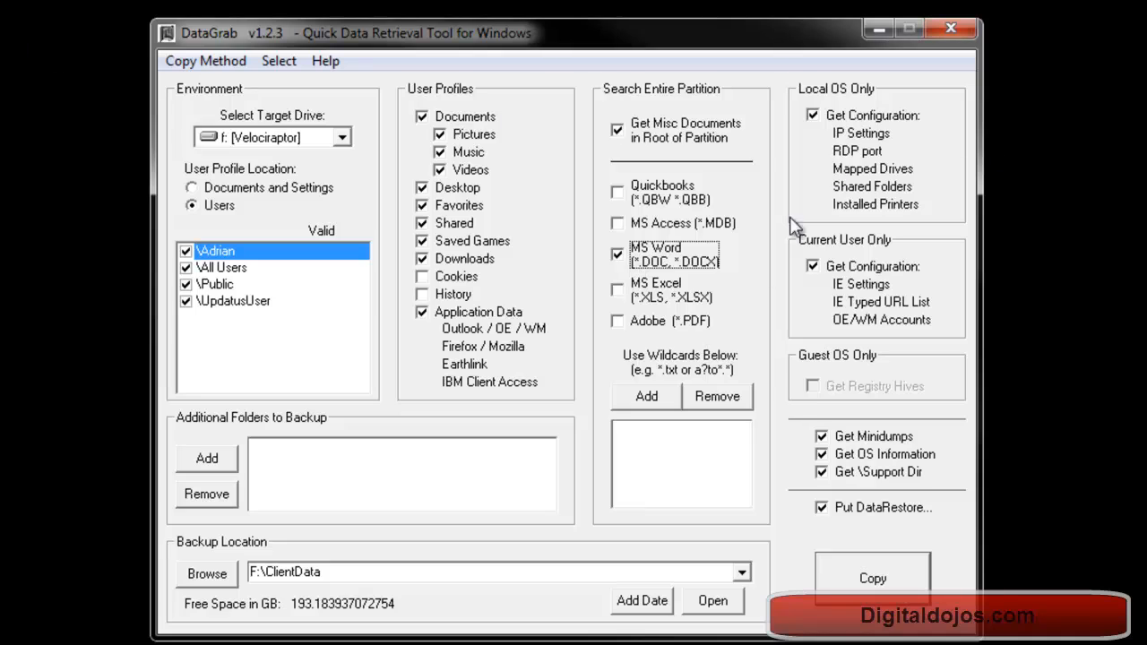
mouse_move(662, 282)
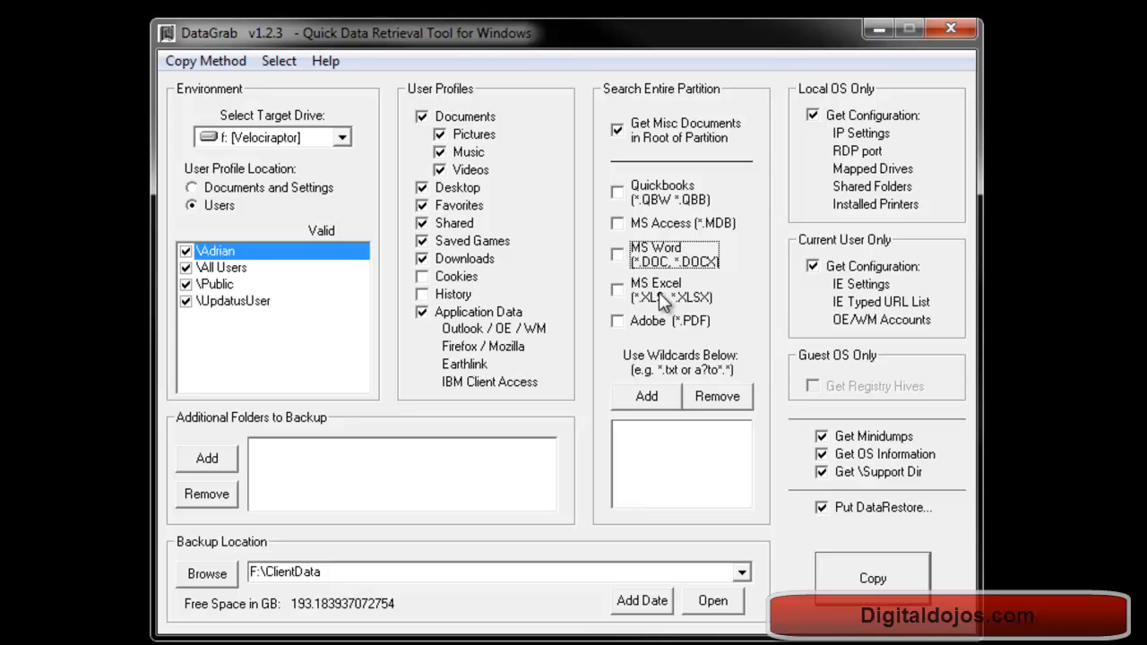
mouse_move(671, 305)
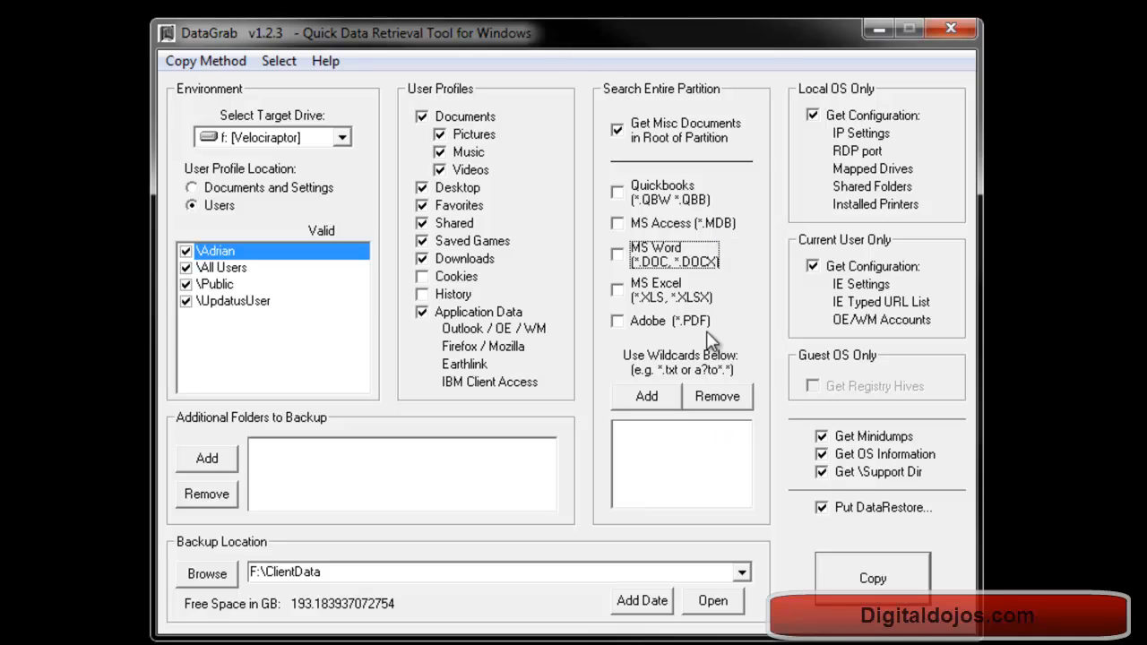
mouse_move(883, 174)
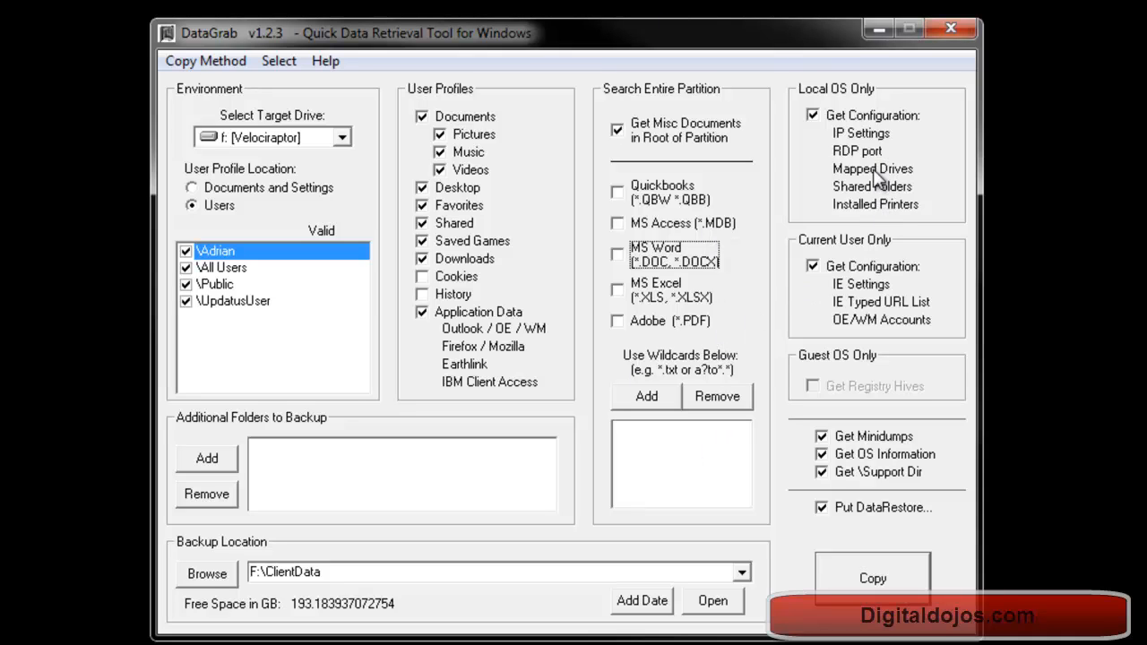
mouse_move(873, 213)
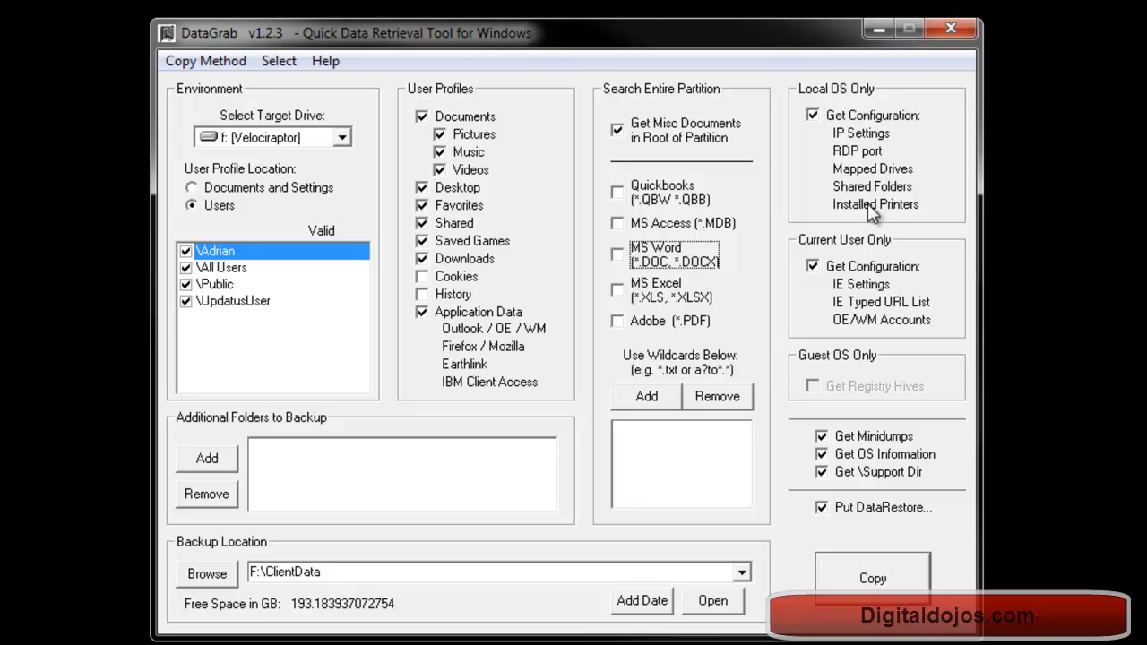
mouse_move(851, 269)
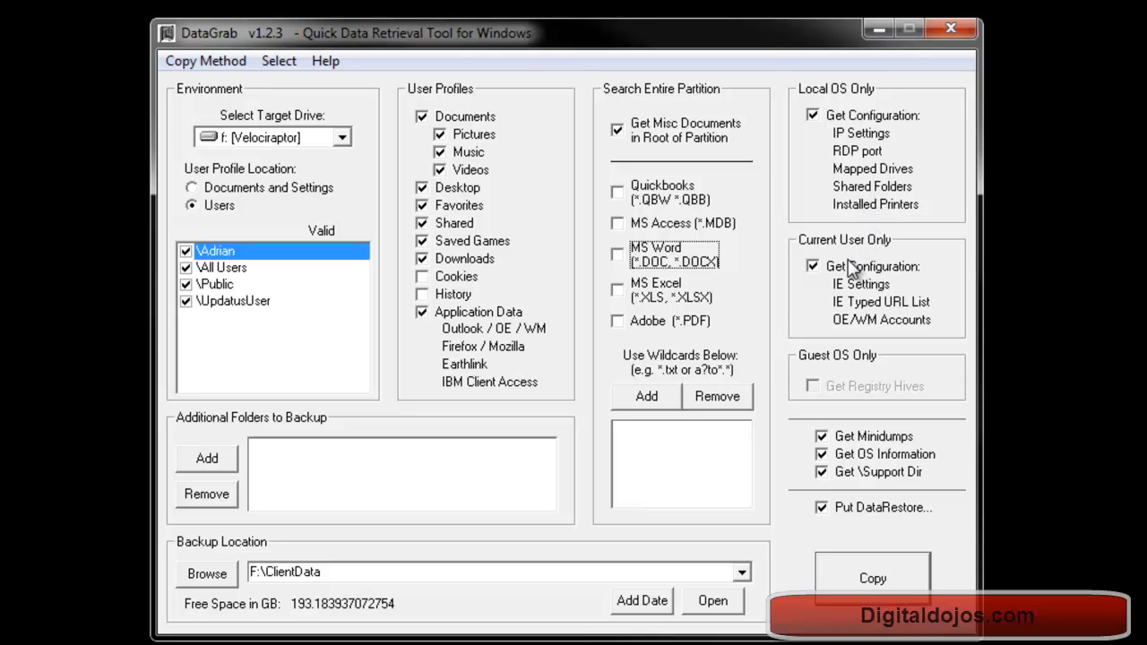
mouse_move(847, 312)
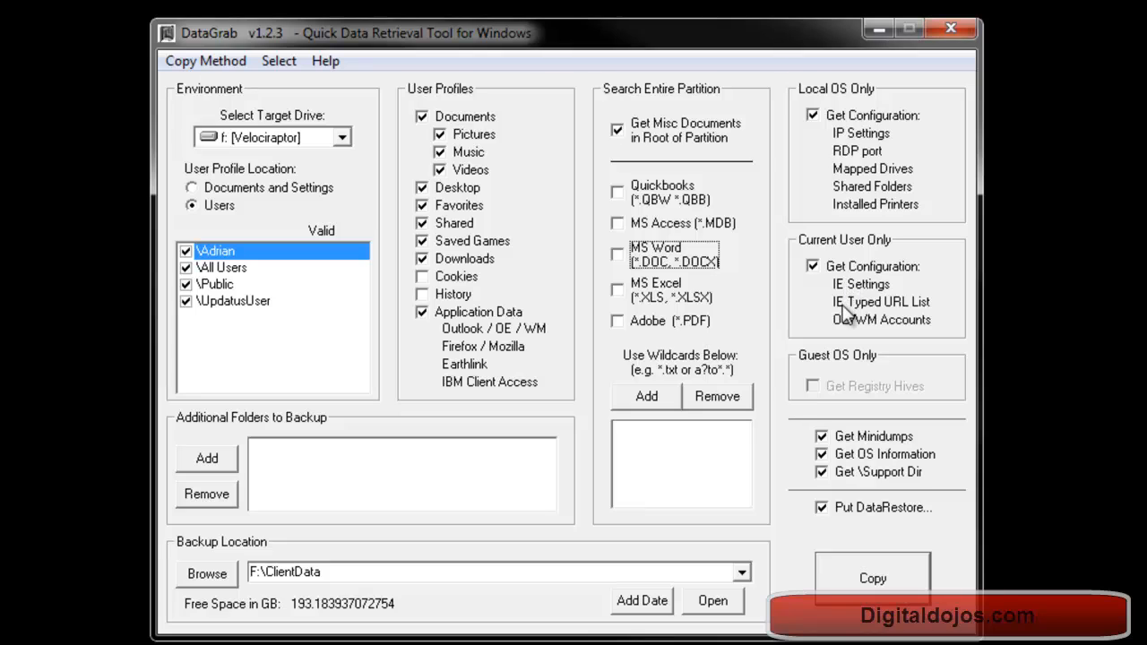
mouse_move(856, 359)
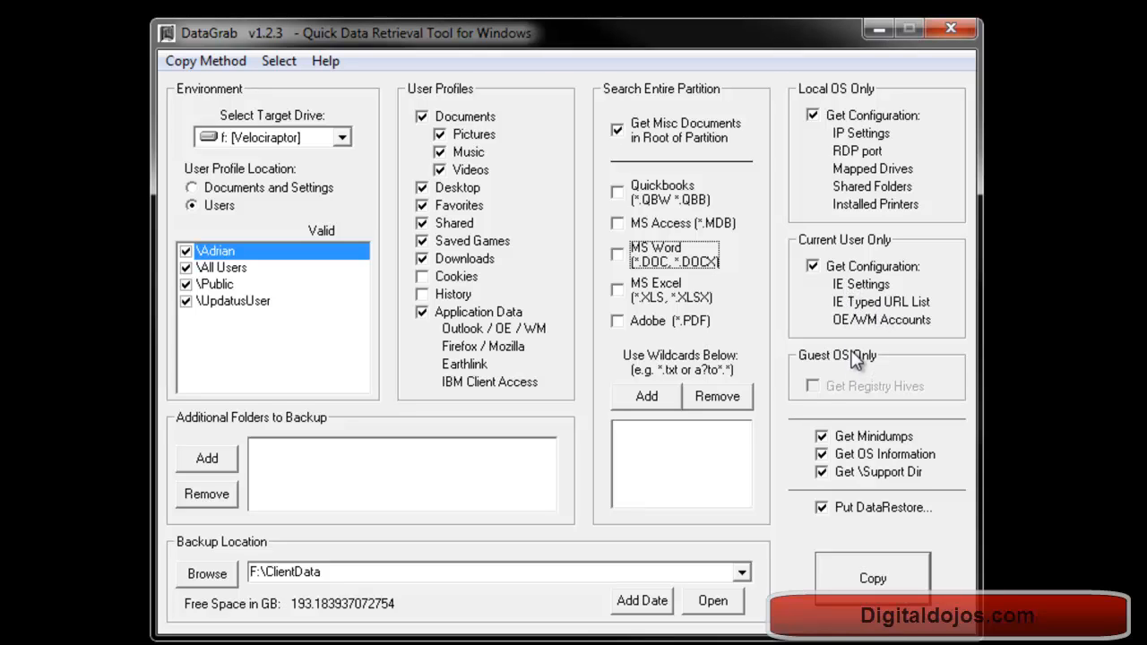
mouse_move(869, 385)
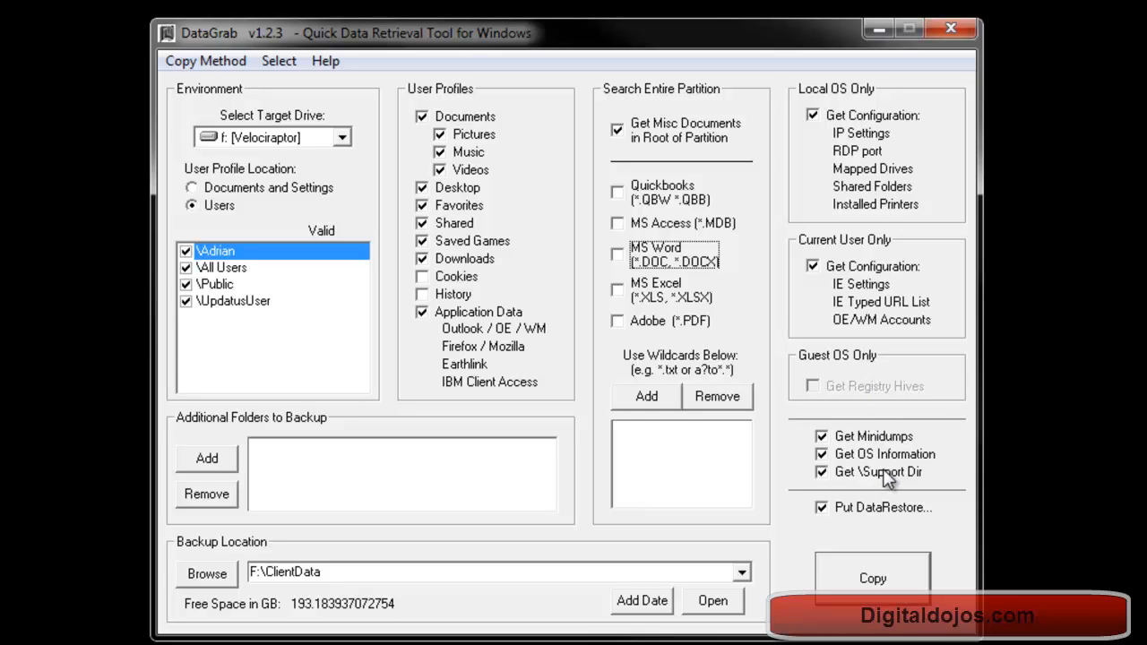
mouse_move(883, 484)
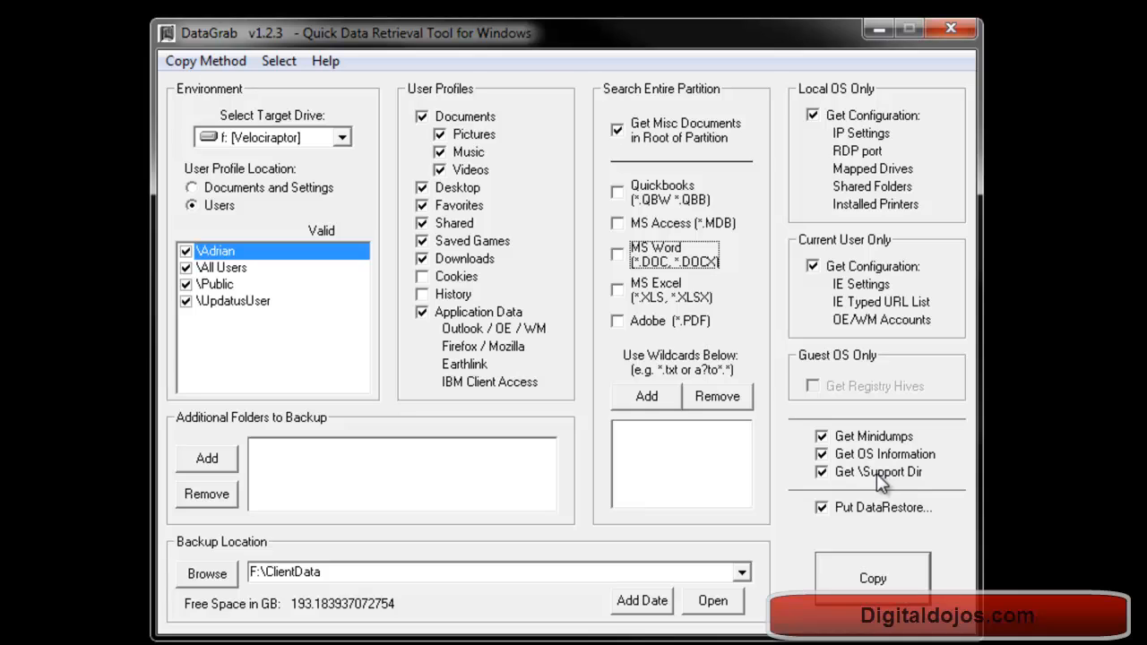
mouse_move(878, 482)
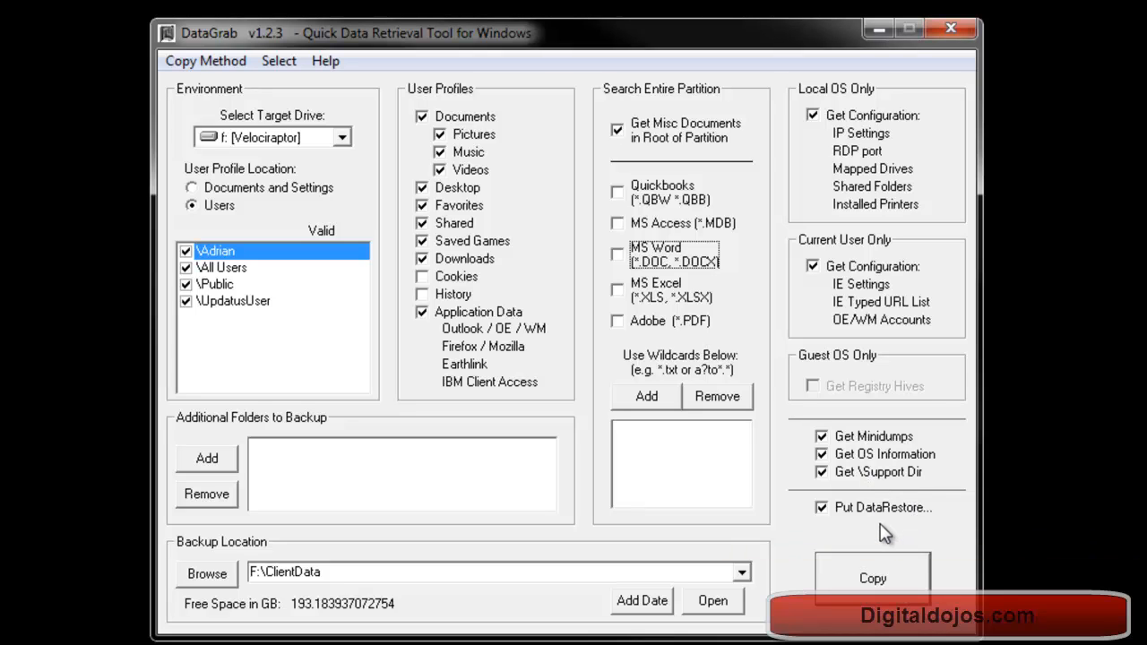
mouse_move(882, 518)
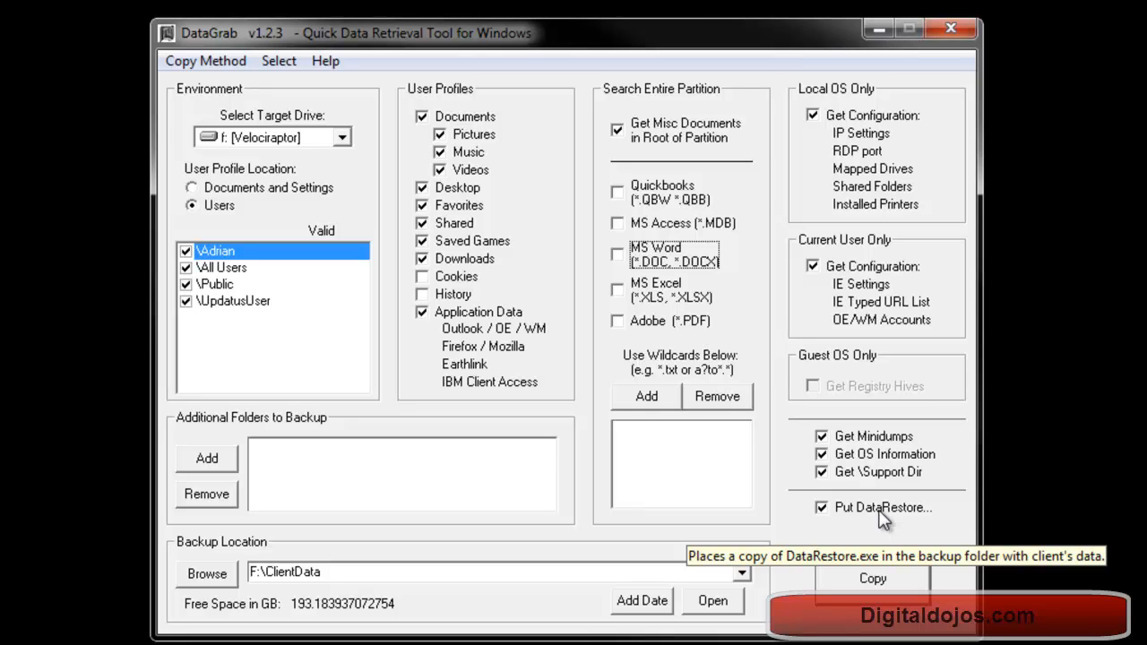
mouse_move(880, 529)
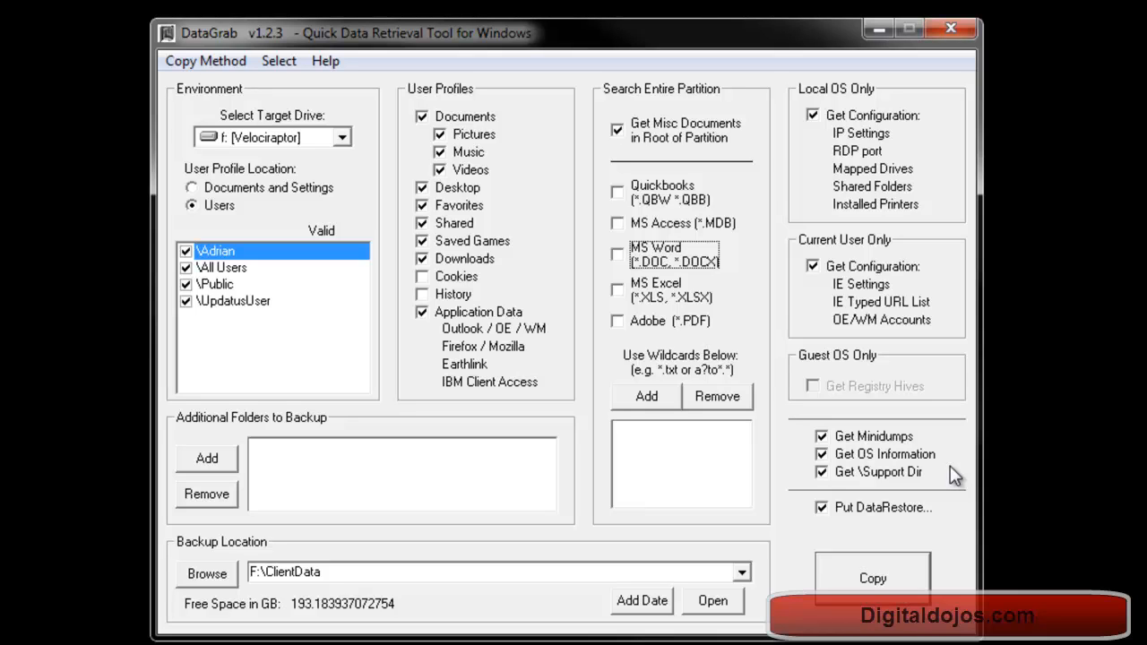
mouse_move(968, 489)
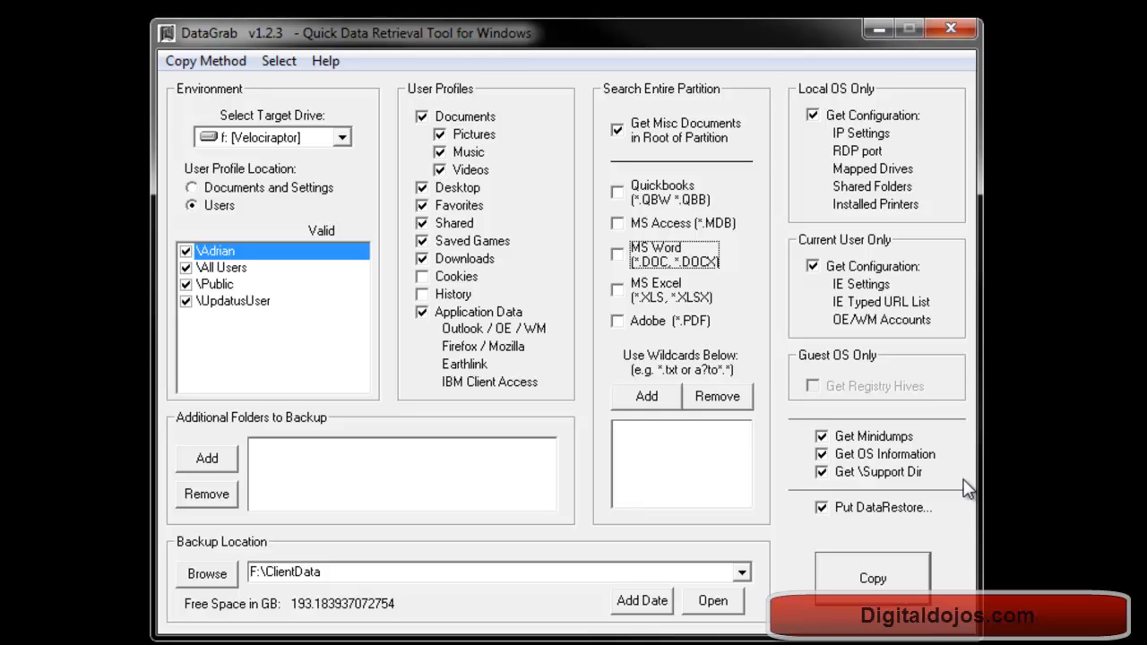